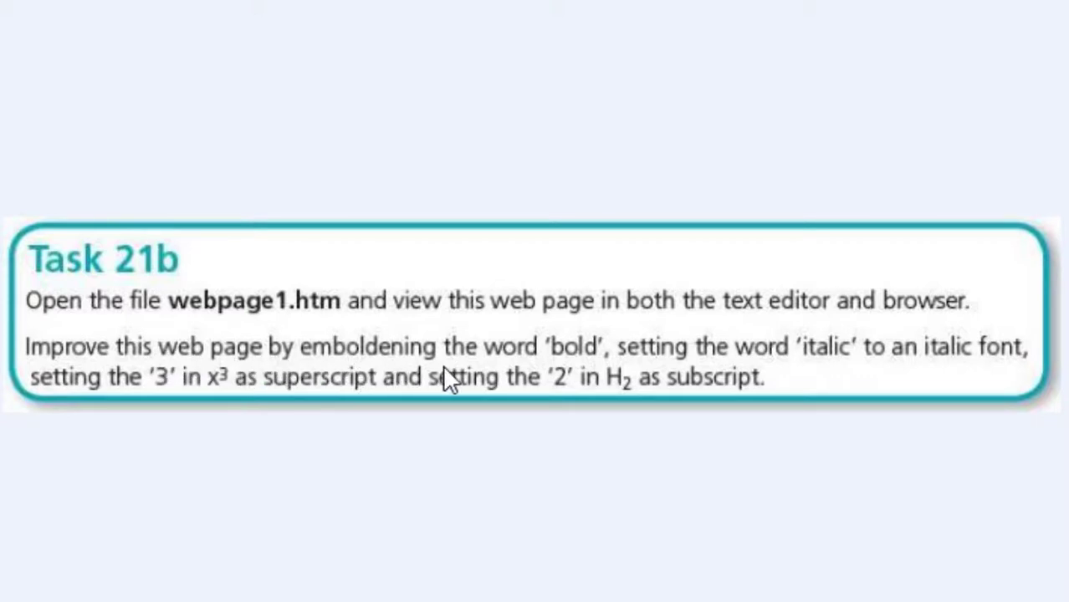
pyautogui.moveTo(657, 376)
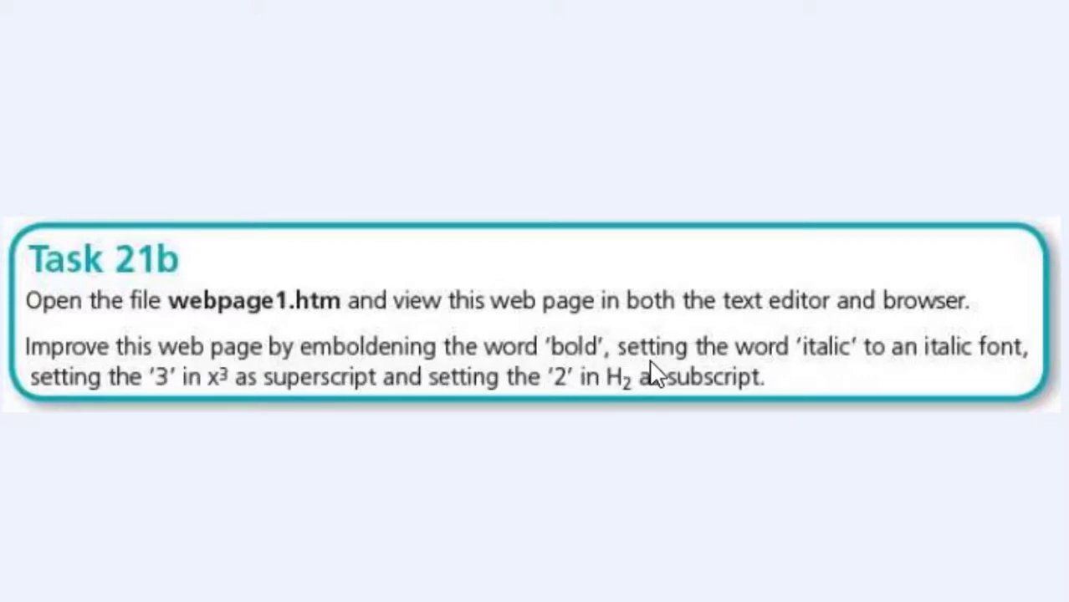
pyautogui.moveTo(954, 376)
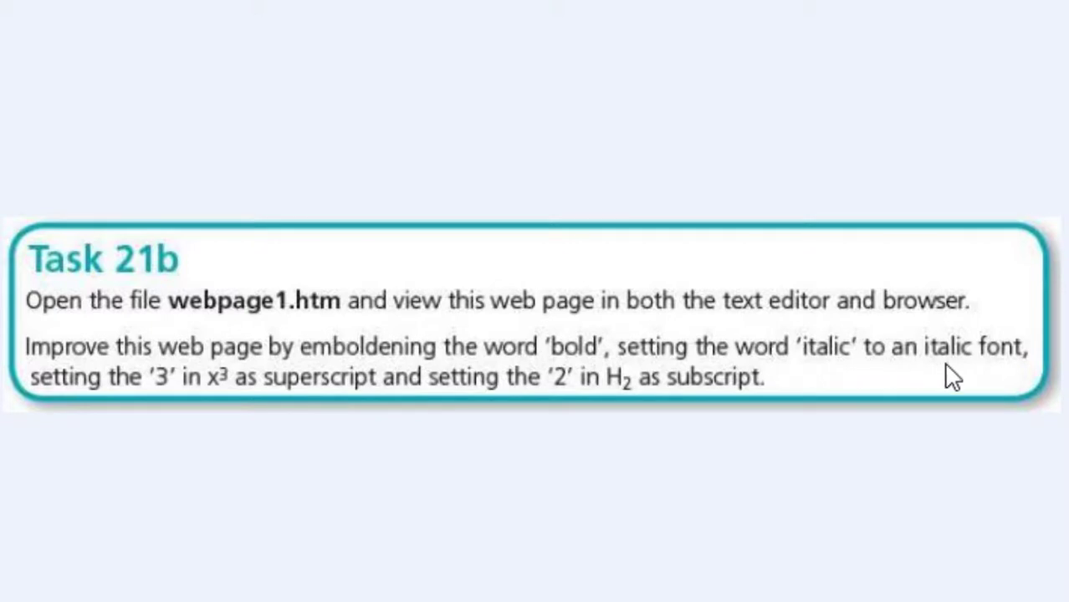
pyautogui.moveTo(149, 387)
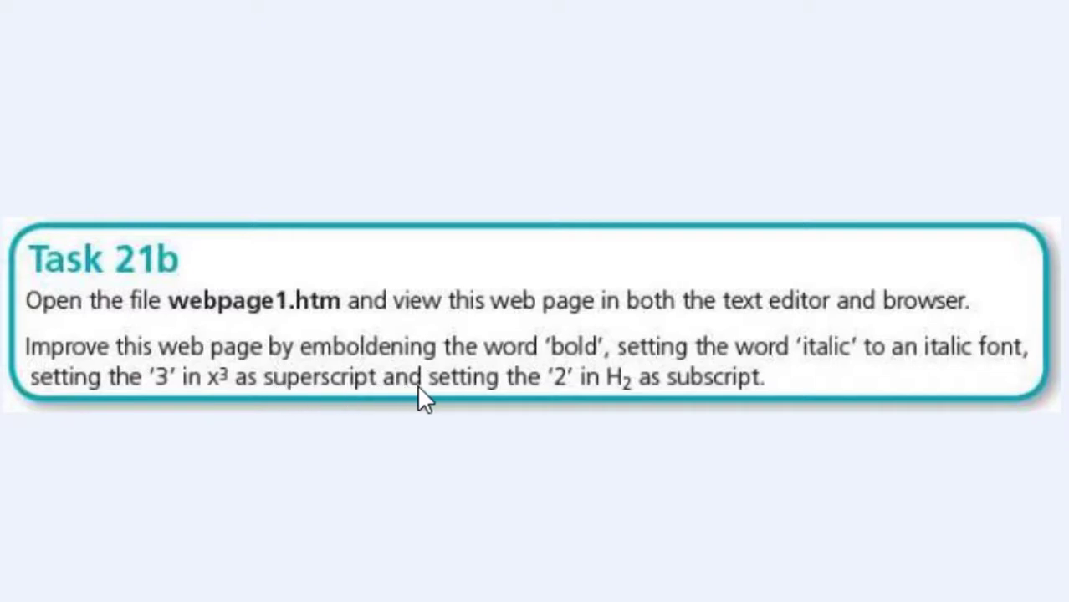
pyautogui.moveTo(619, 401)
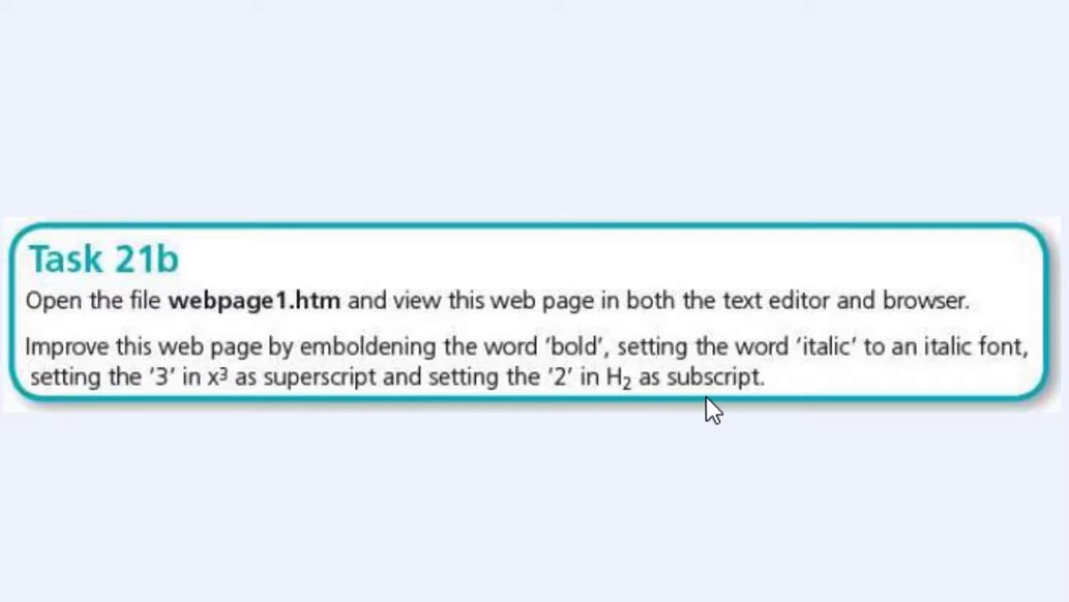
pyautogui.moveTo(522, 535)
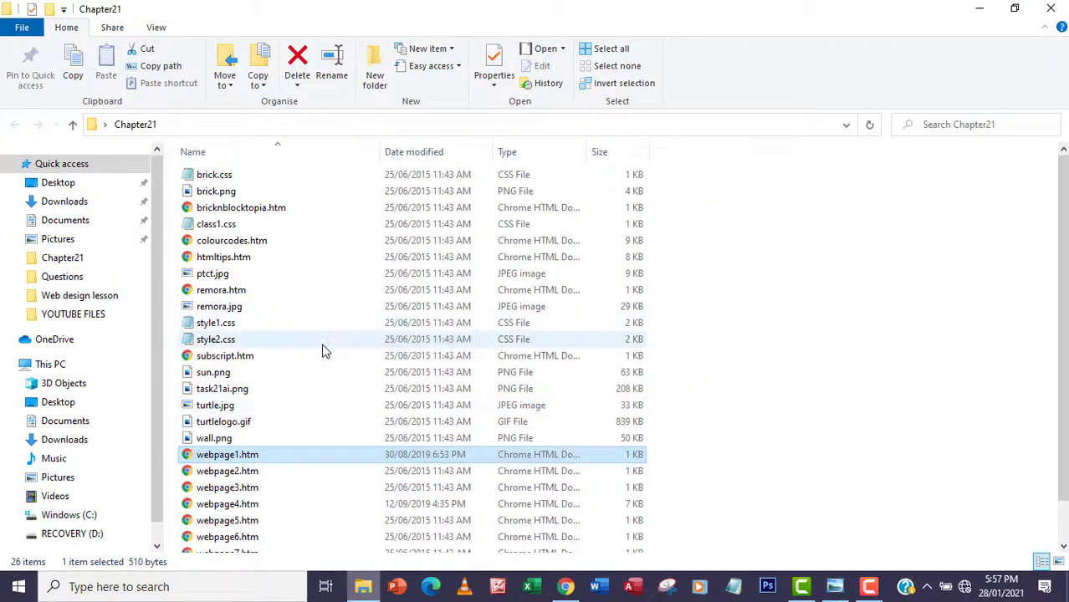
pyautogui.moveTo(226, 454)
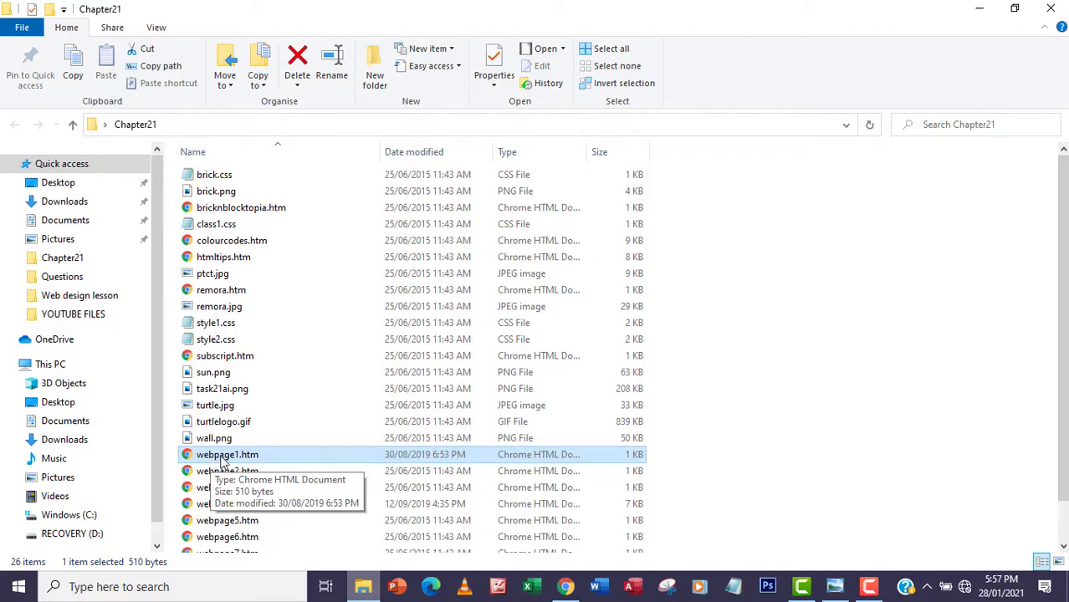
# - Select webpage1.htm in the Chapter21 folder, leaving its name unchanged after an accidental rename
pyautogui.click(227, 454)
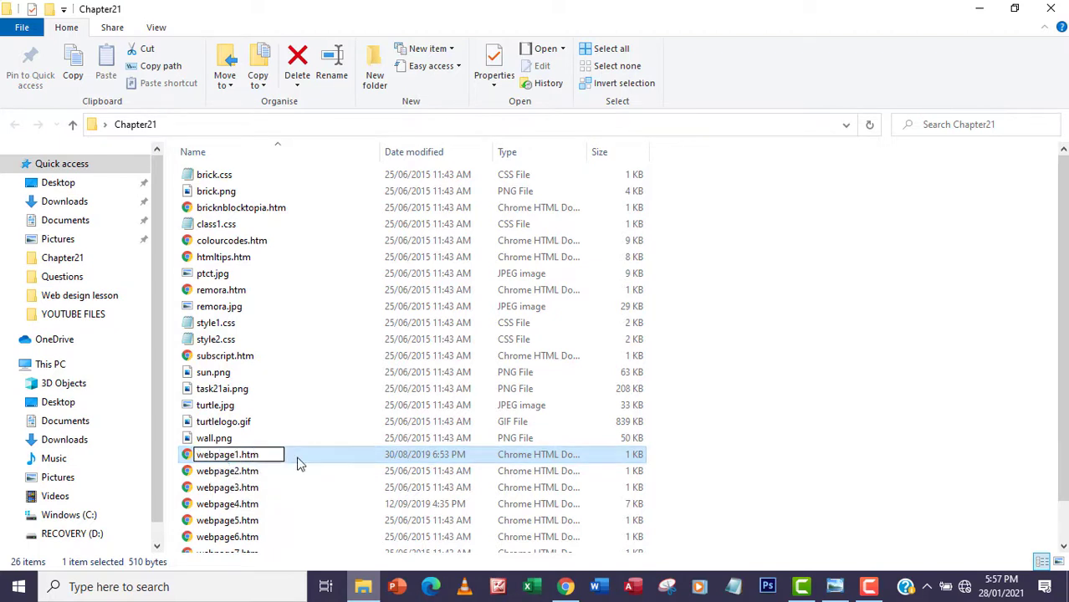
pyautogui.click(305, 454)
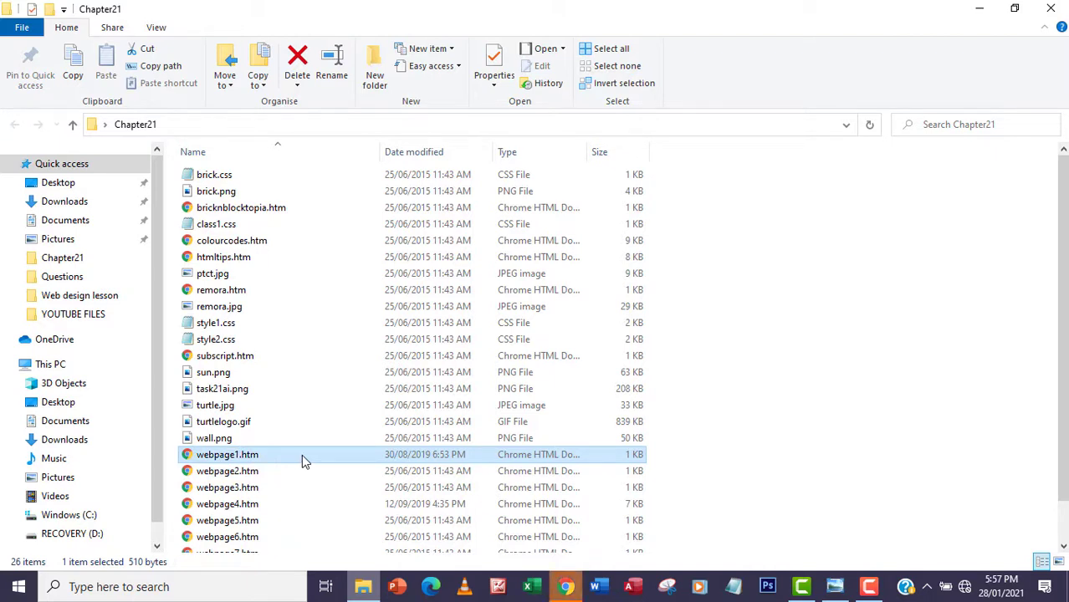
# - Open webpage1.htm in Chrome, zoom in, and inspect the unformatted x3 and H2O lines
pyautogui.doubleClick(227, 454)
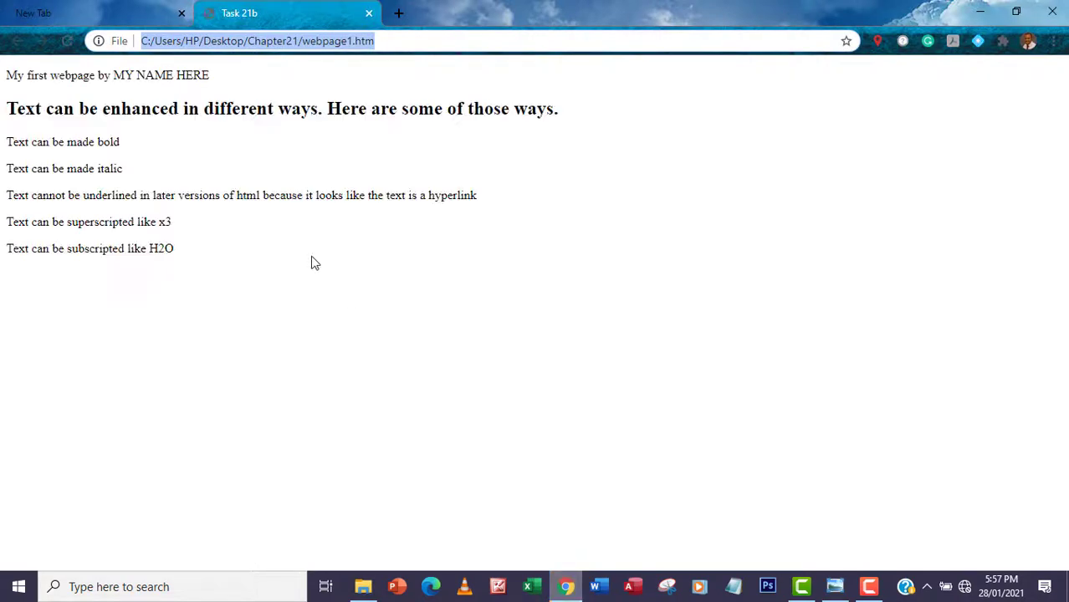
pyautogui.press('ctrl+plus')
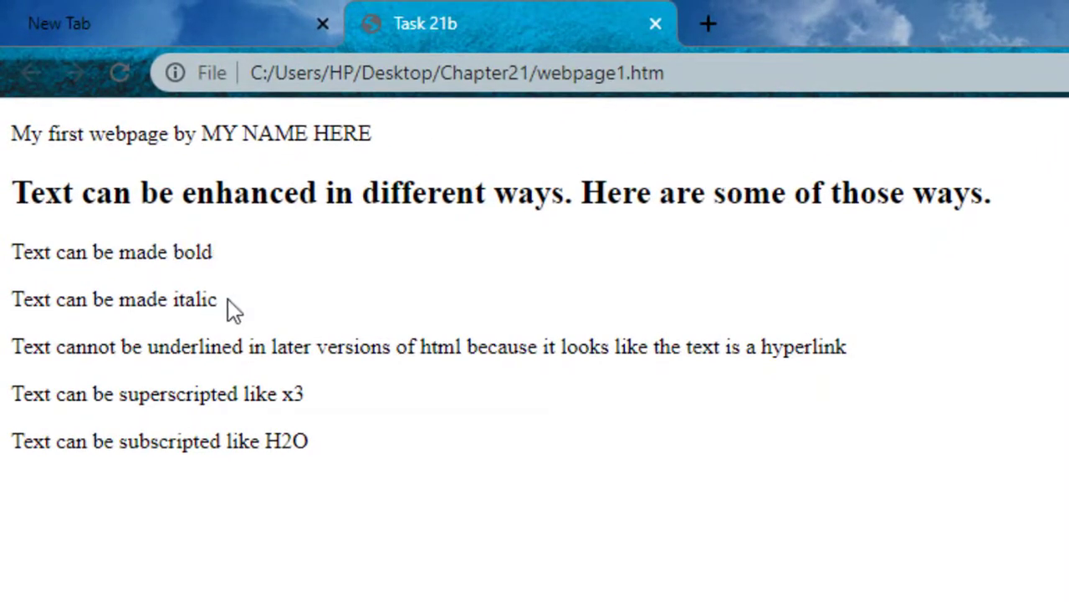
pyautogui.doubleClick(293, 394)
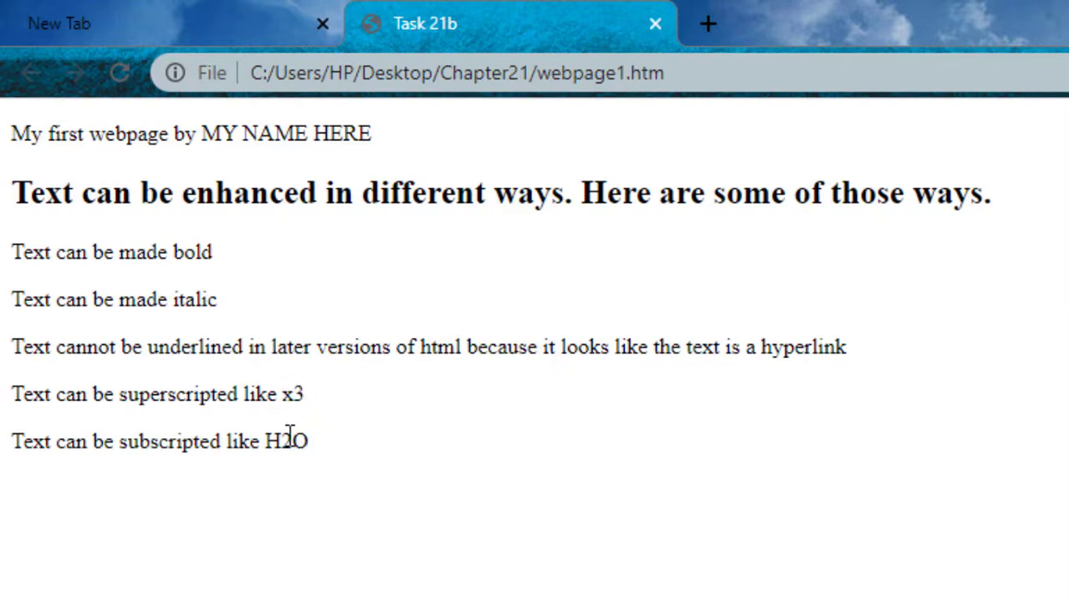
pyautogui.doubleClick(287, 441)
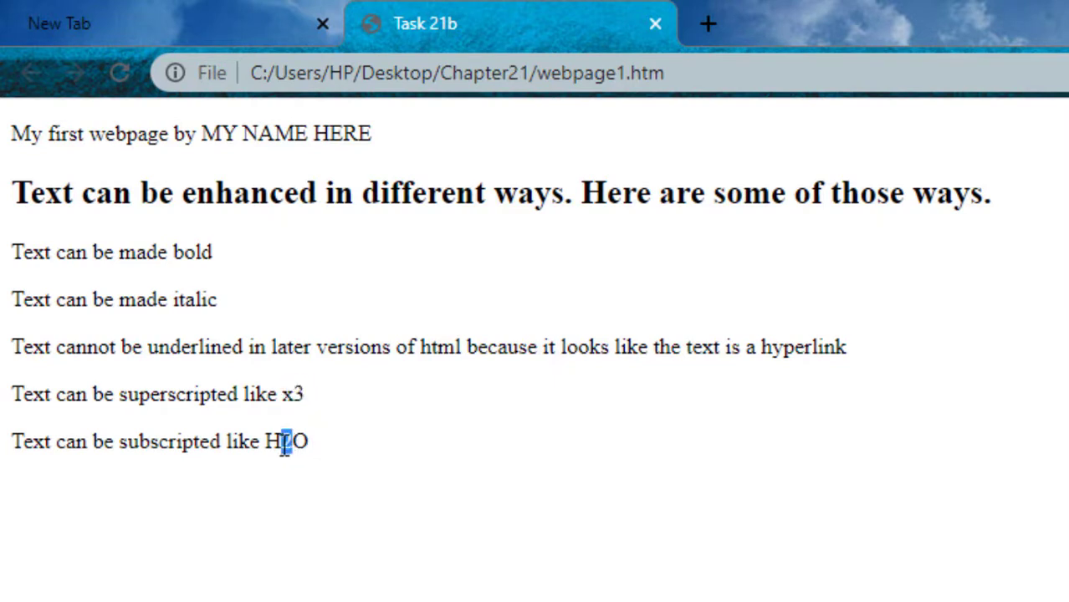
pyautogui.moveTo(510, 313)
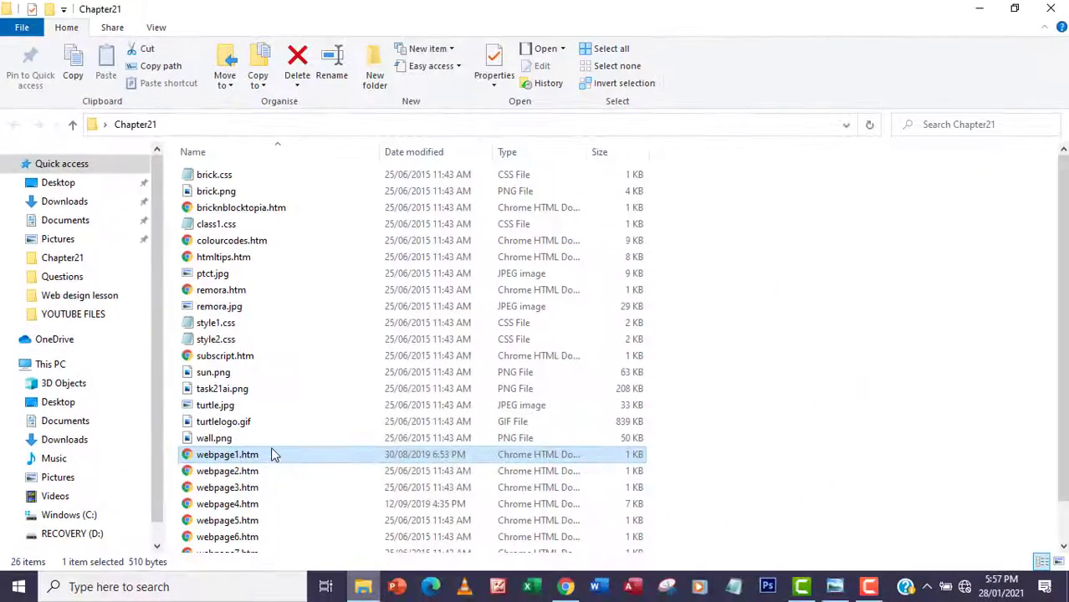
# - Open webpage1.htm with Notepad and maximise the Notepad window
pyautogui.rightClick(227, 454)
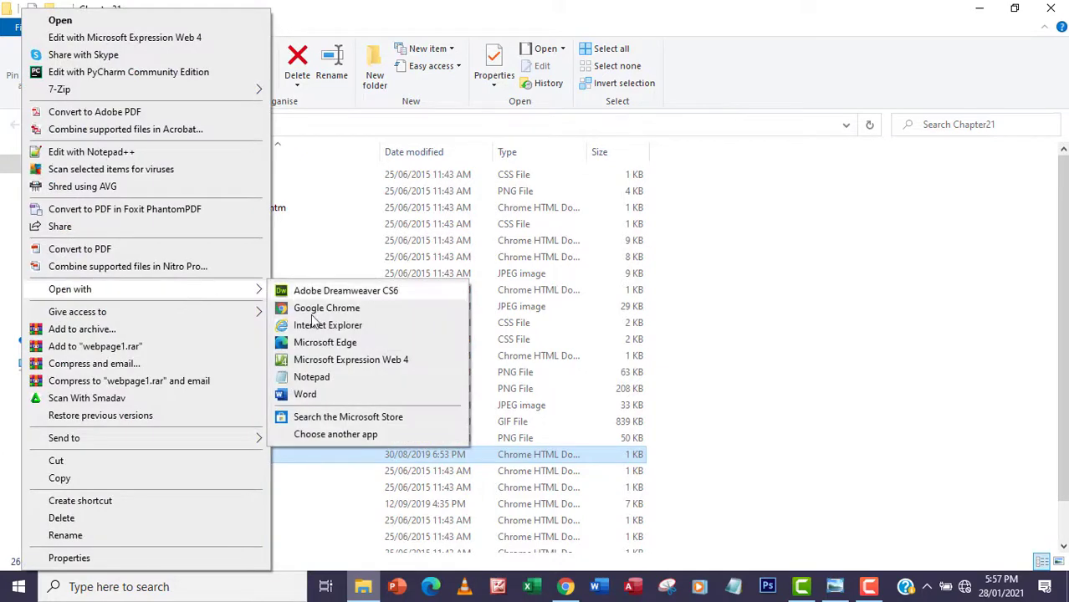
pyautogui.click(311, 376)
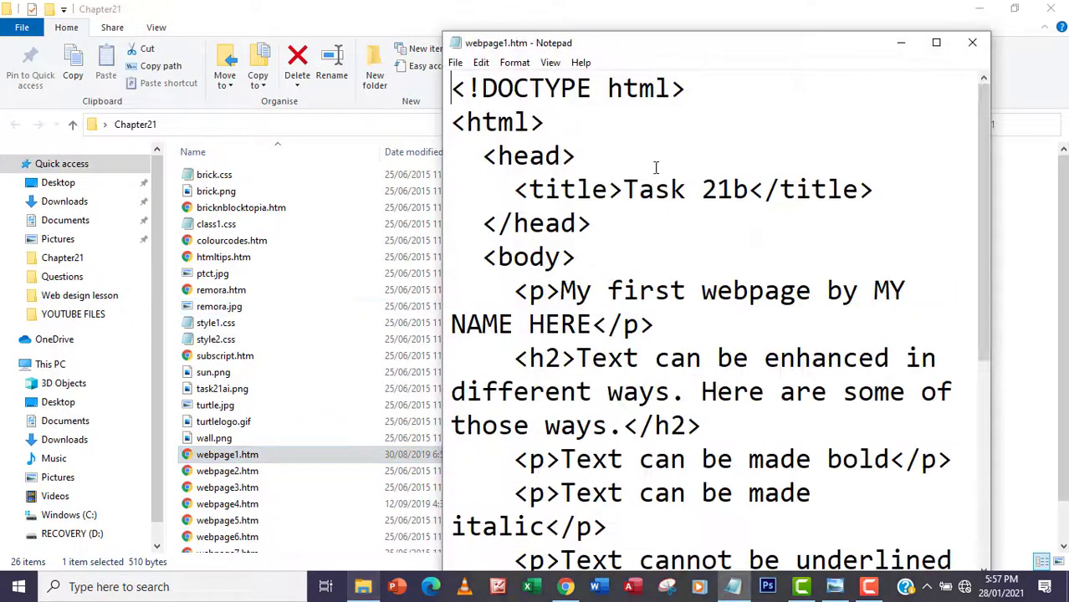
pyautogui.click(936, 42)
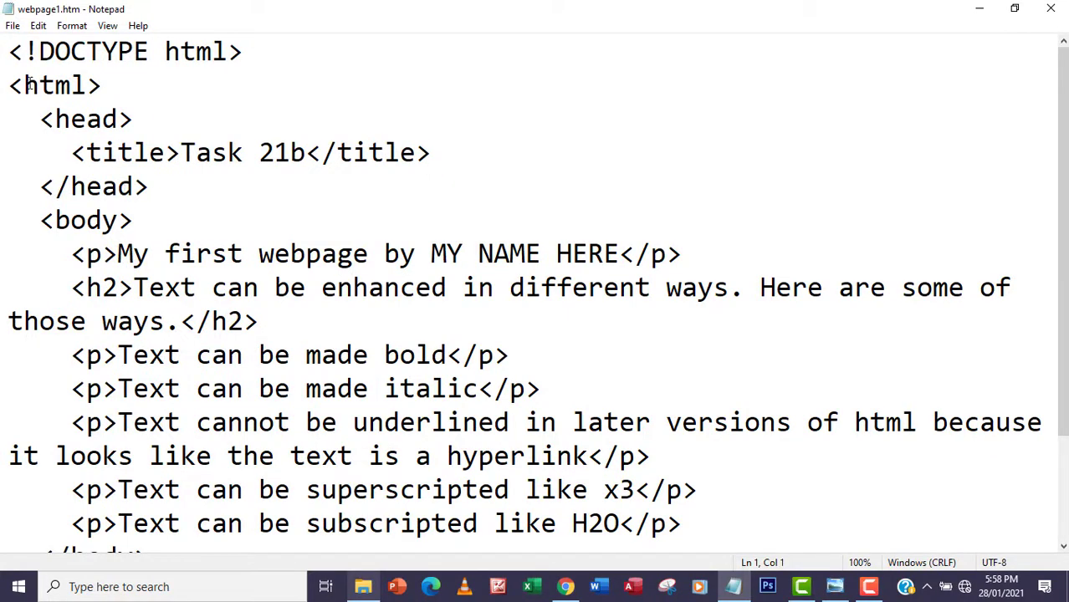
# - Save As 'task 21.htm' into Desktop > Web design lesson > task 21b
pyautogui.click(13, 25)
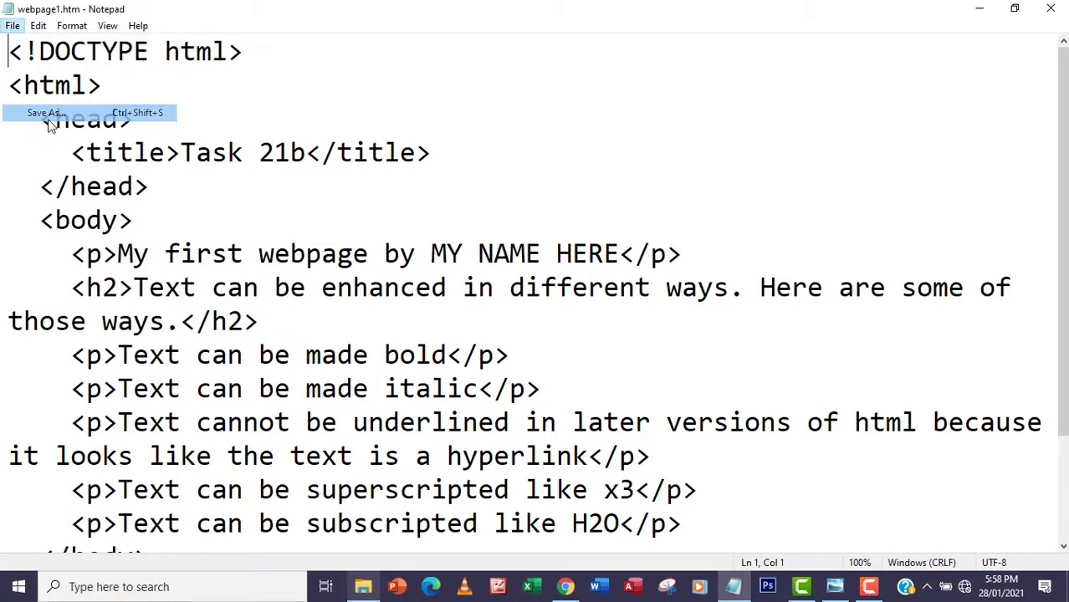
pyautogui.click(45, 112)
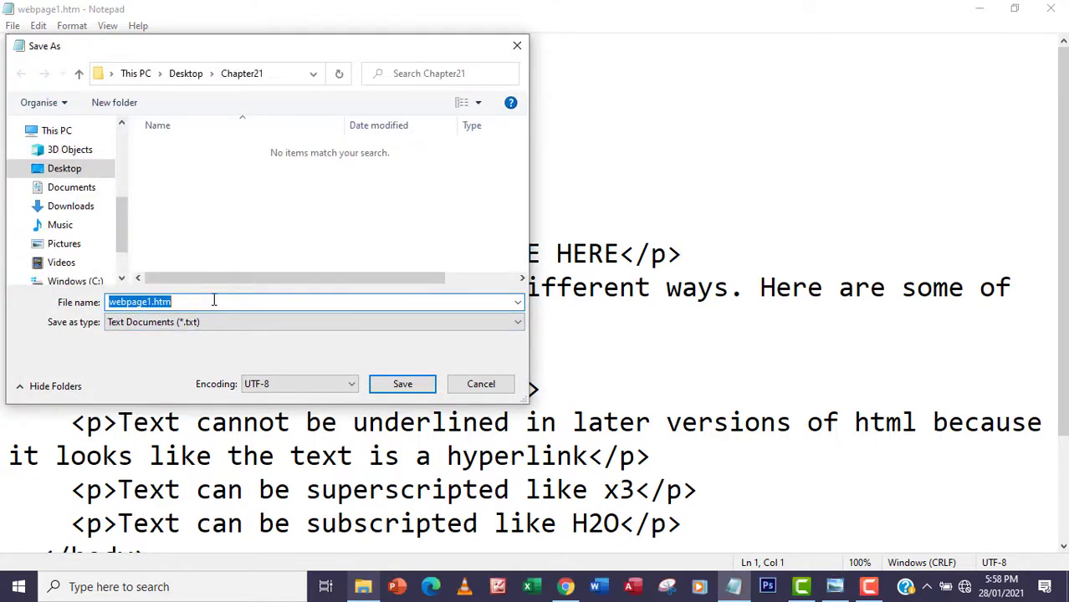
pyautogui.write('task 21.')
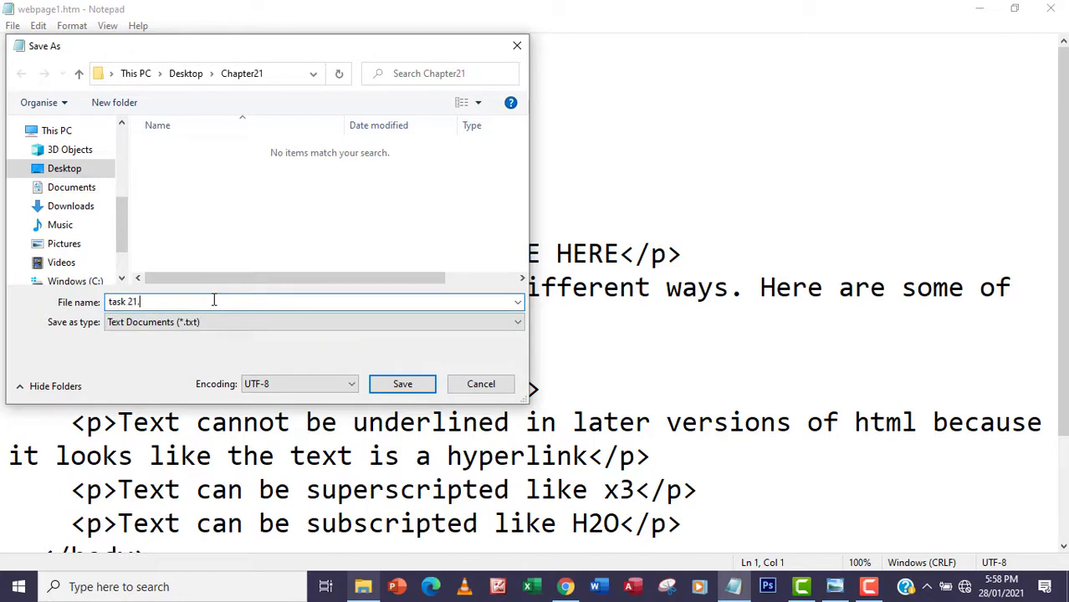
pyautogui.write('html')
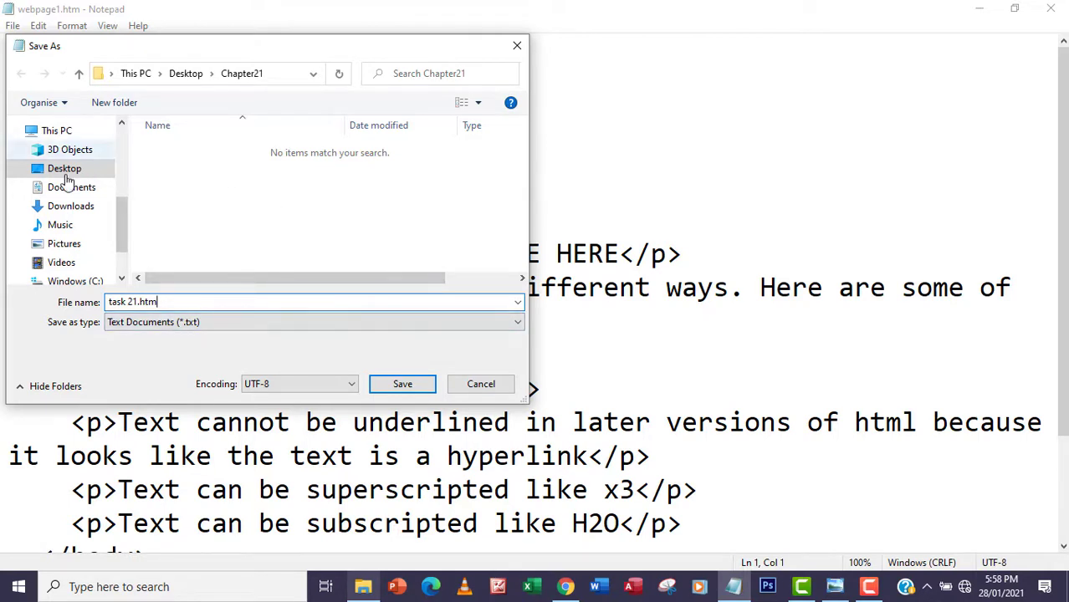
pyautogui.click(64, 168)
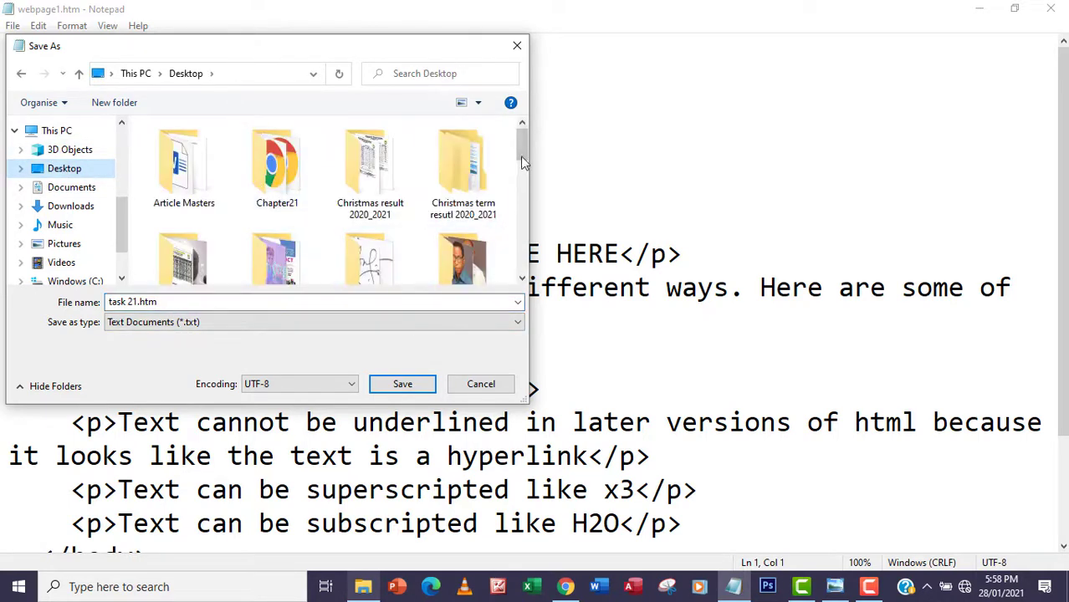
pyautogui.scroll(-3)
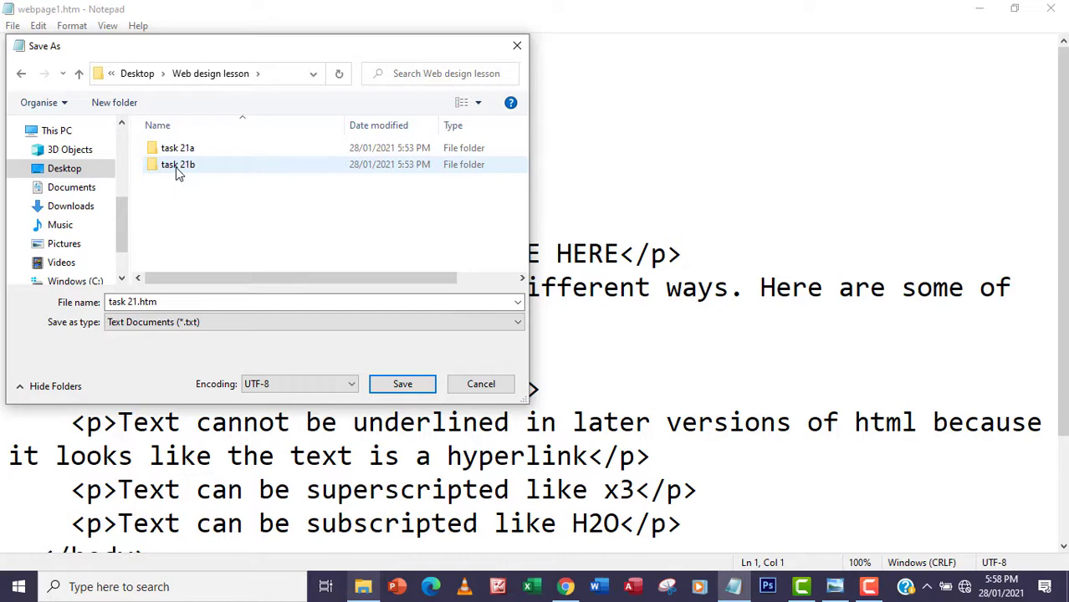
pyautogui.doubleClick(177, 164)
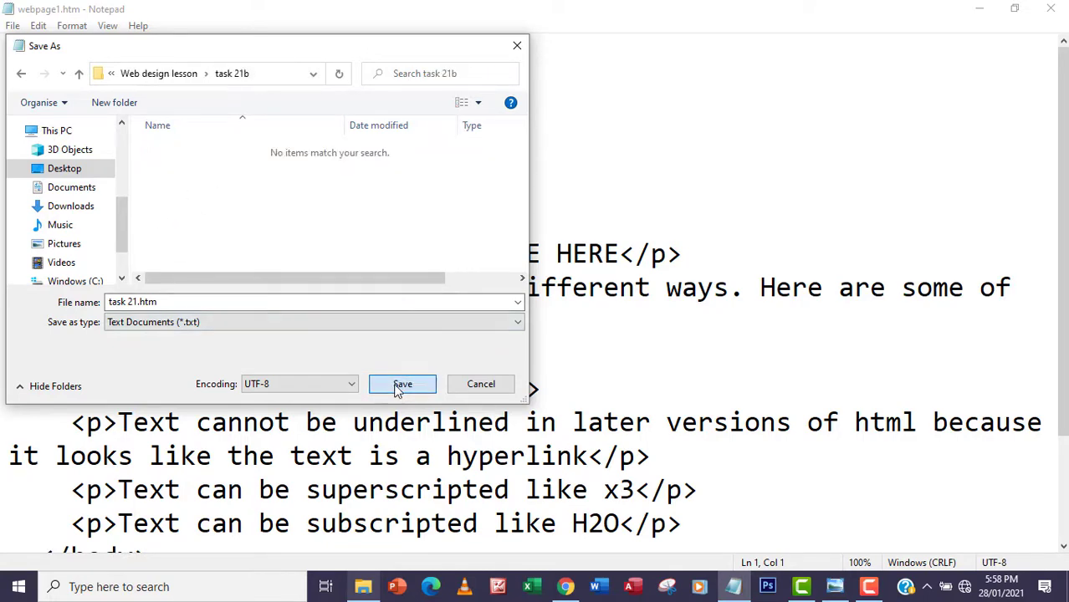
pyautogui.click(402, 384)
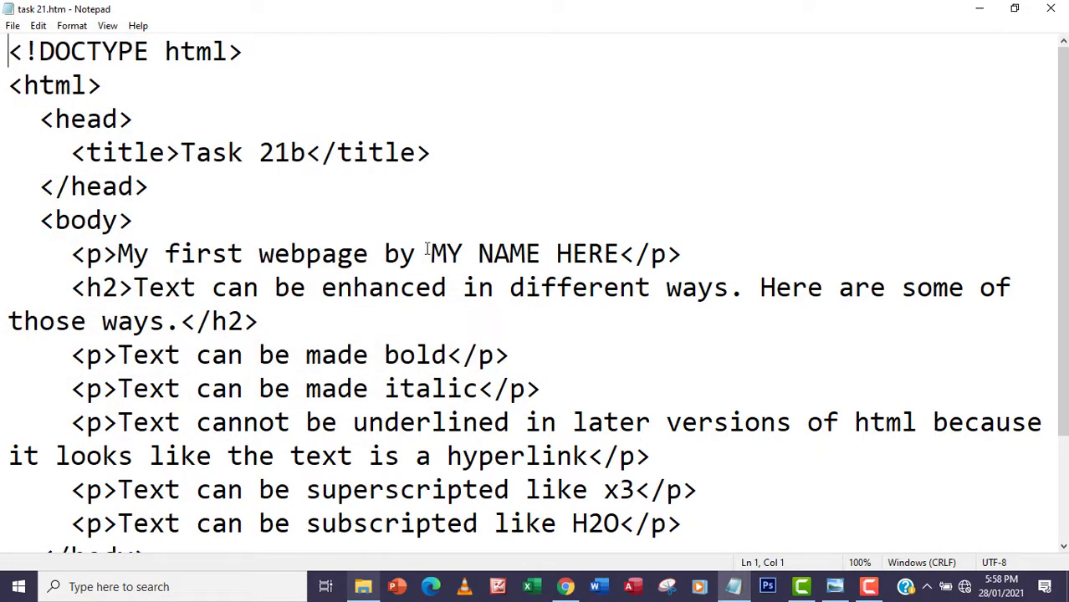
pyautogui.moveTo(381, 355)
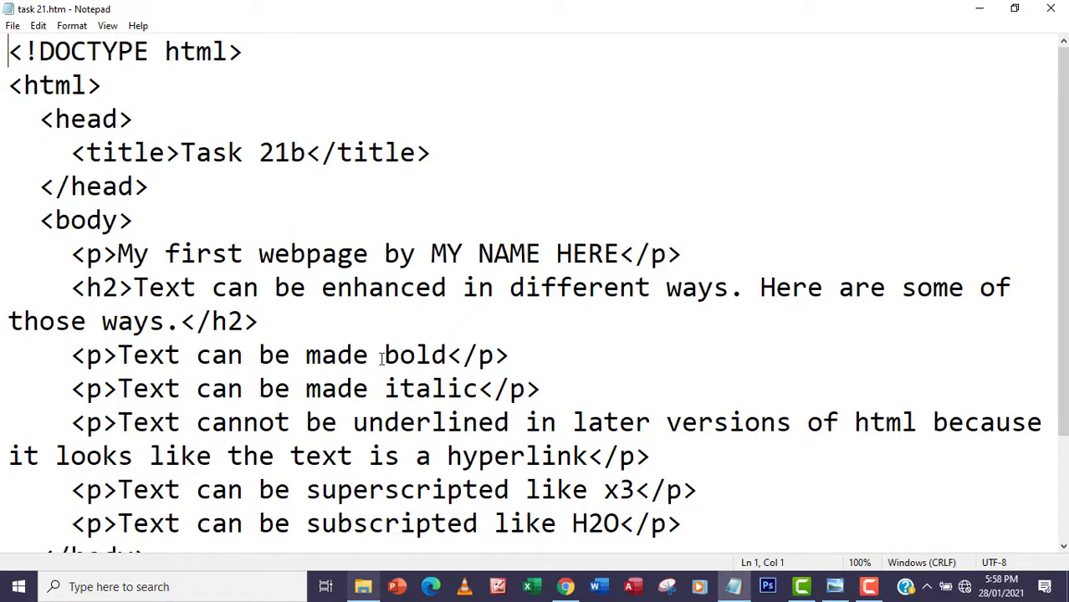
# - Wrap the word 'bold' in <b></b> tags
pyautogui.write('<')
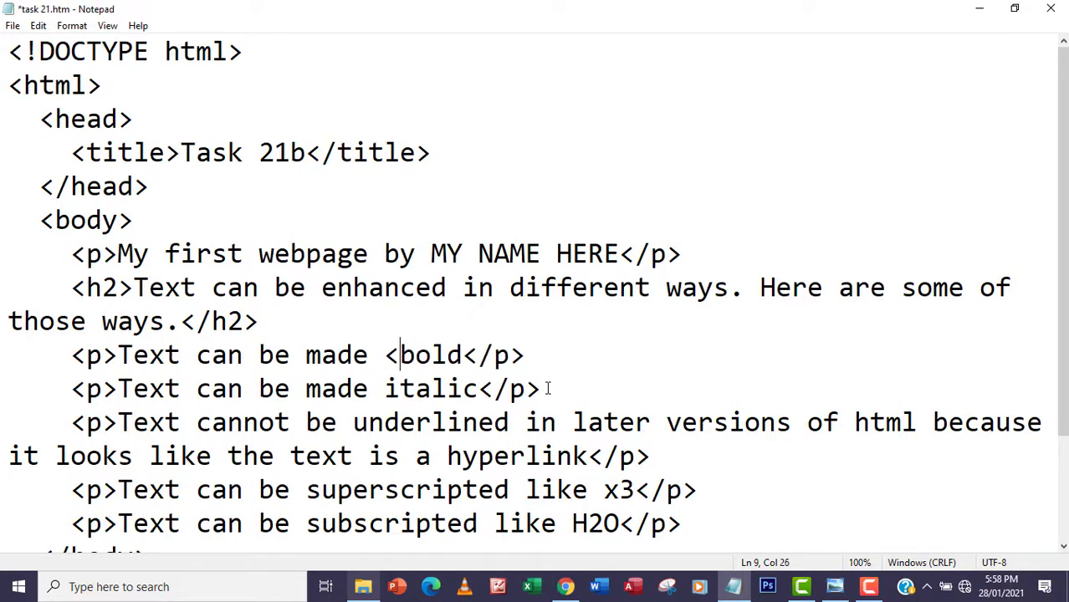
pyautogui.write('b')
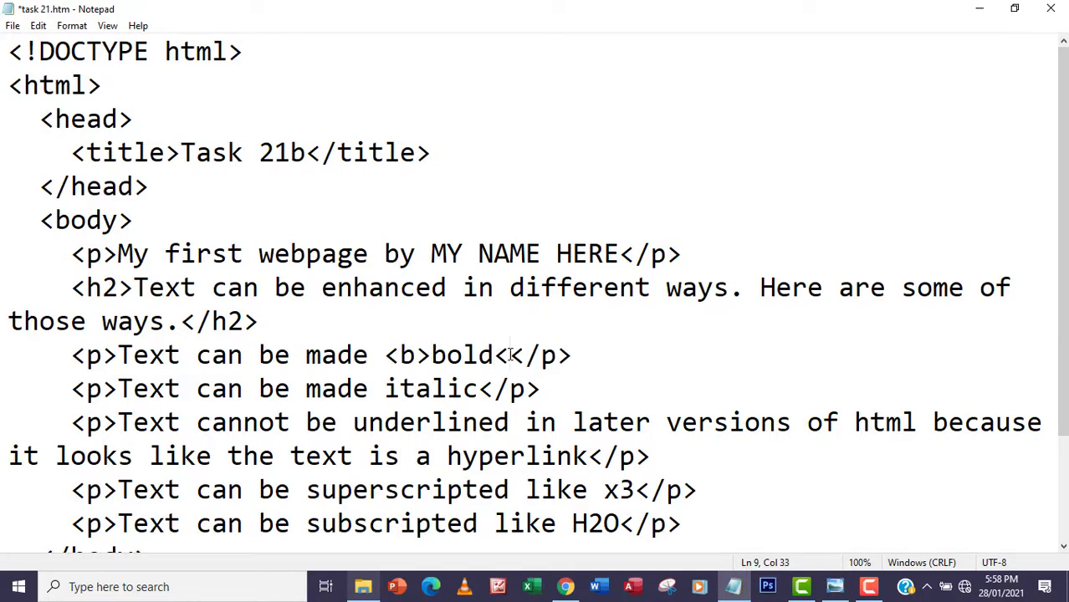
pyautogui.write('/b>')
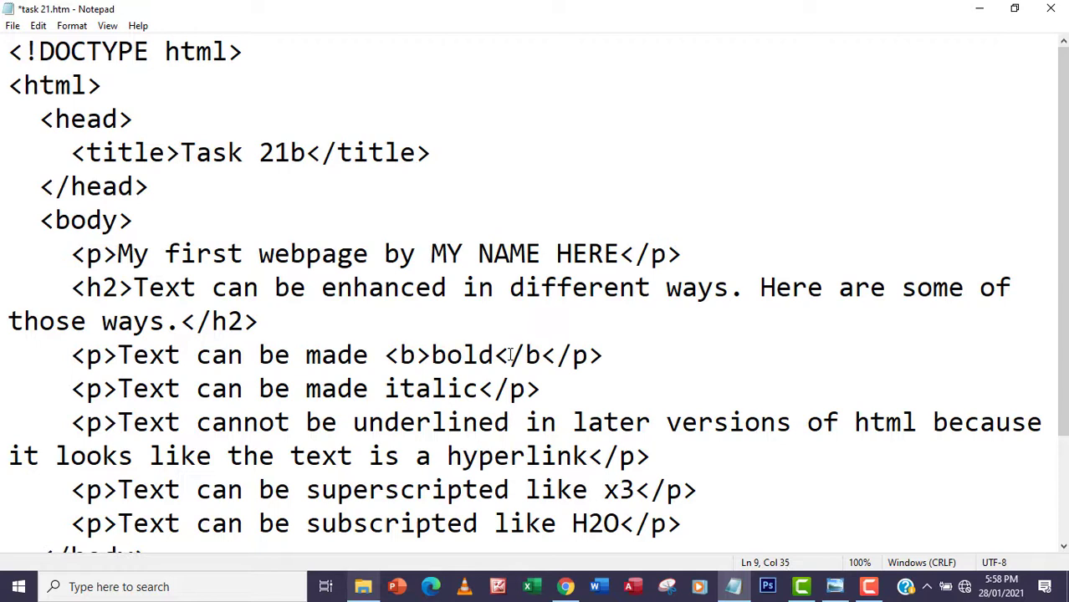
# - Wrap the word 'italic' in <i></i> tags in the italic text sentence
pyautogui.click(556, 354)
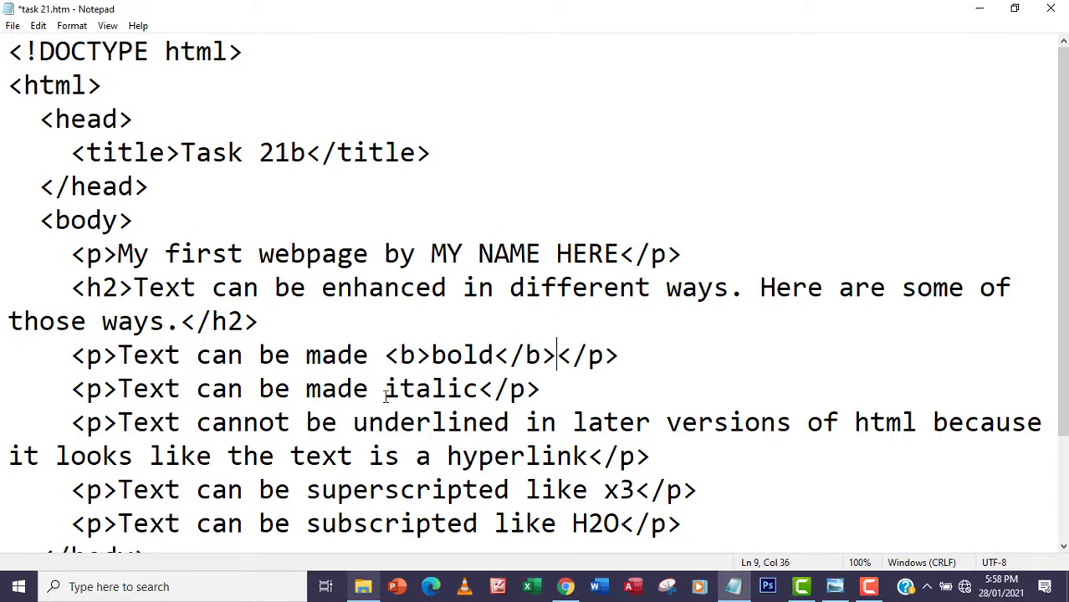
pyautogui.write('<')
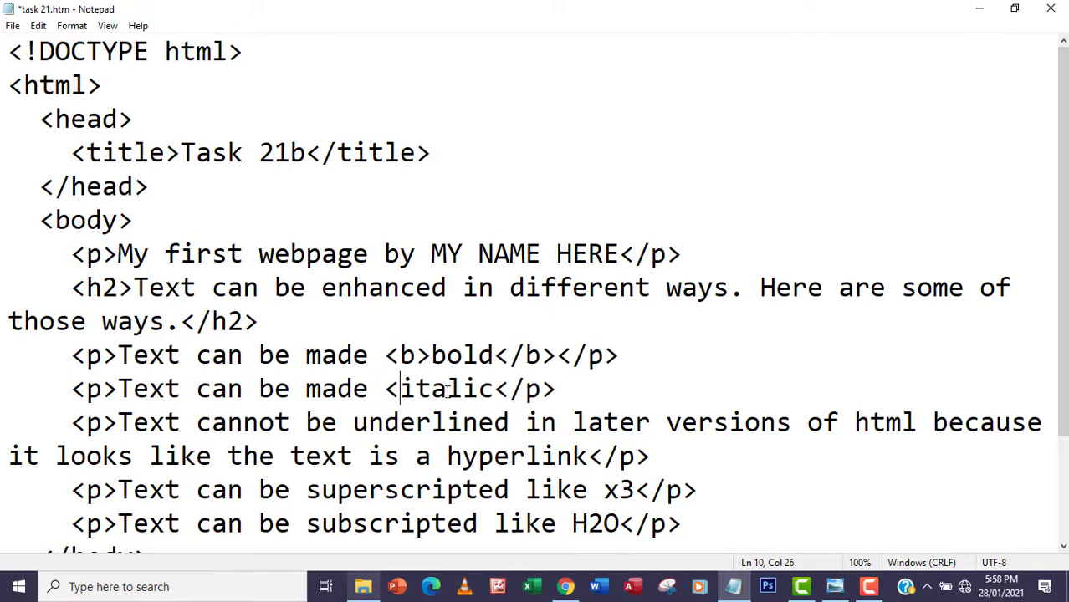
pyautogui.write('i>i')
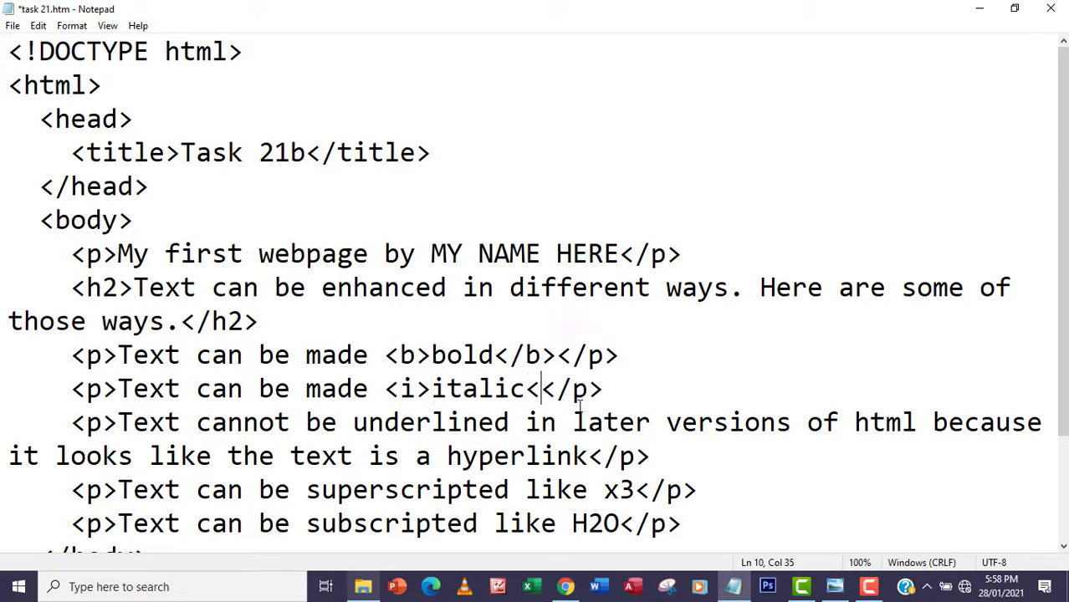
pyautogui.write('/j')
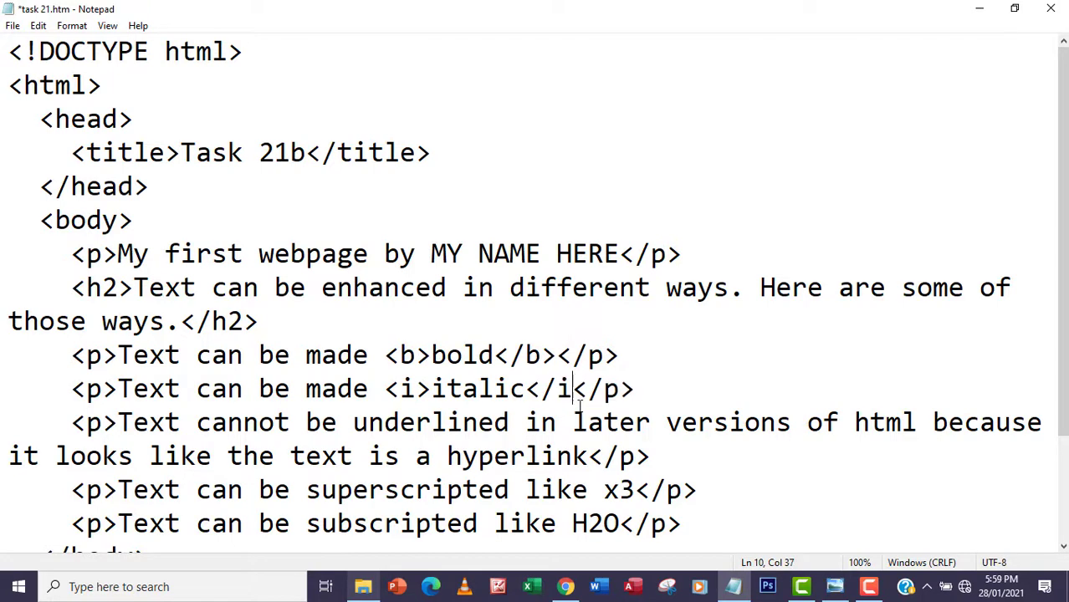
pyautogui.scroll(-3)
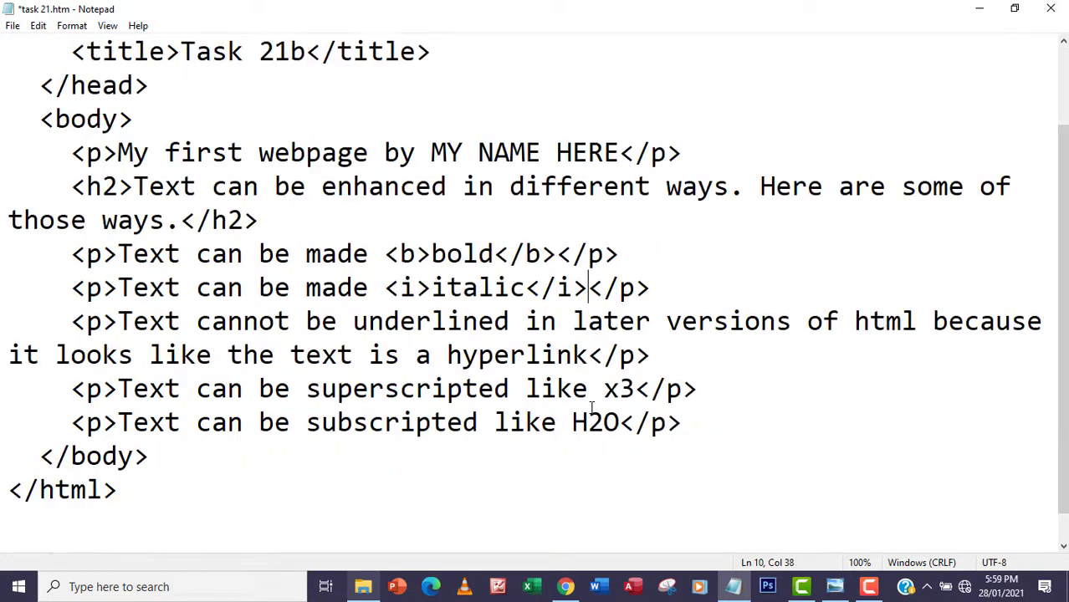
pyautogui.scroll(3)
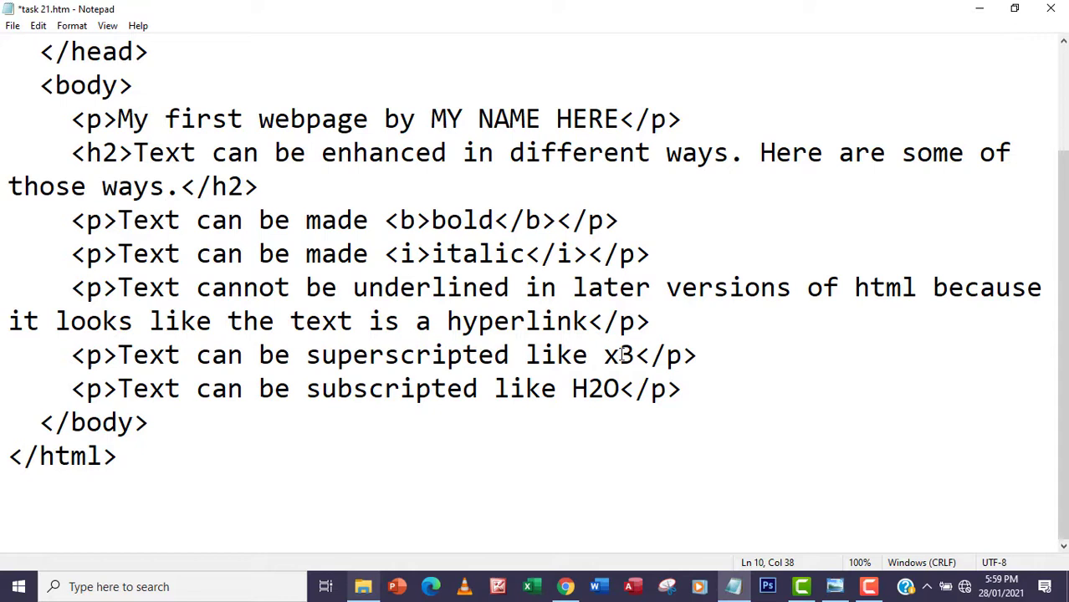
# - Wrap the 3 in x3 with <sup></sup> tags
pyautogui.write('<')
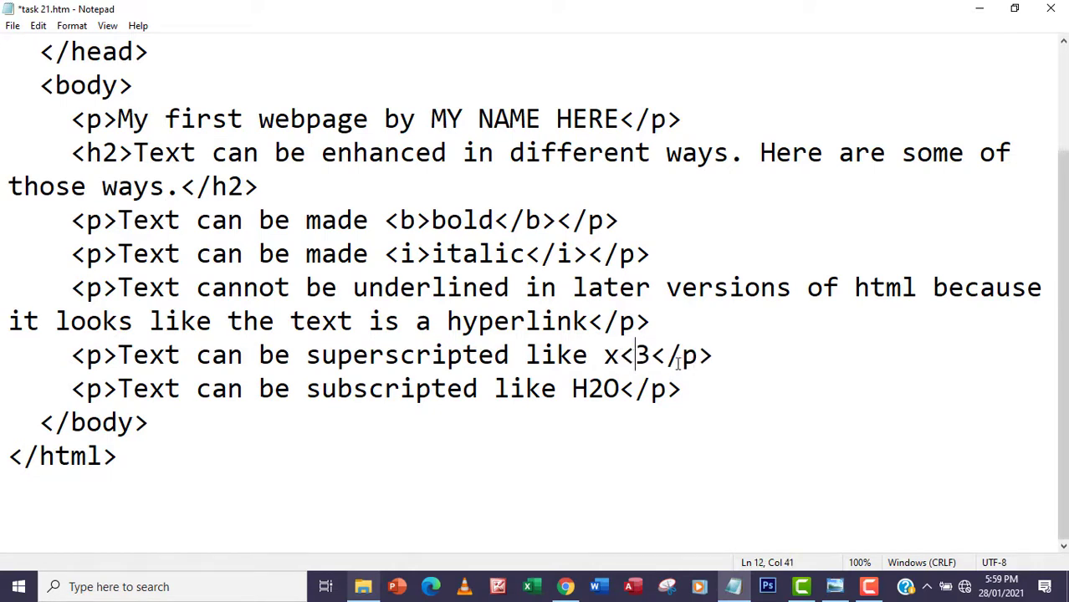
pyautogui.write('sup>3<sup>')
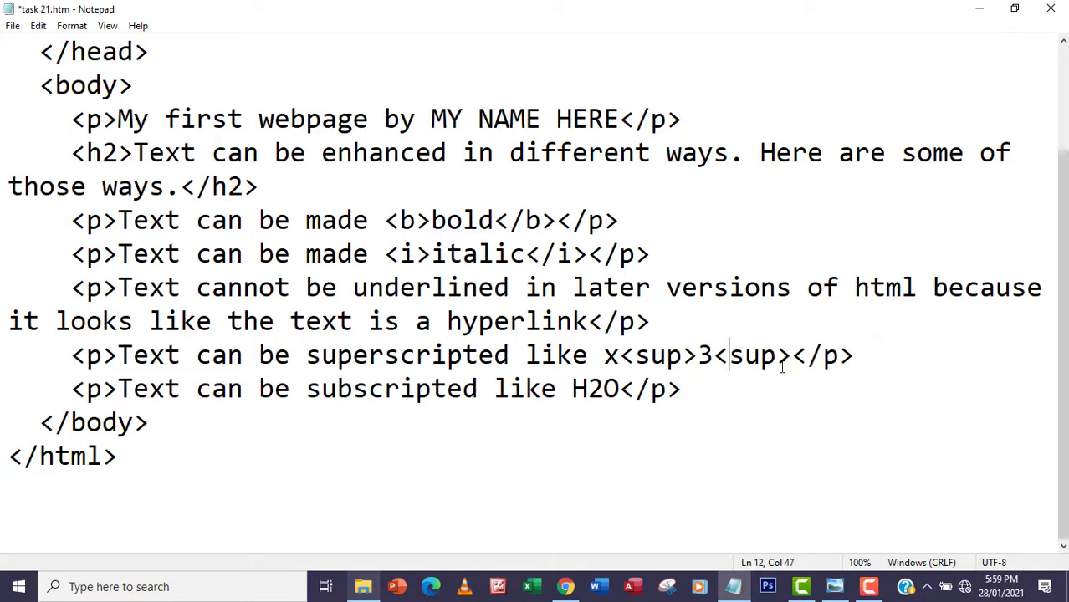
pyautogui.write('/')
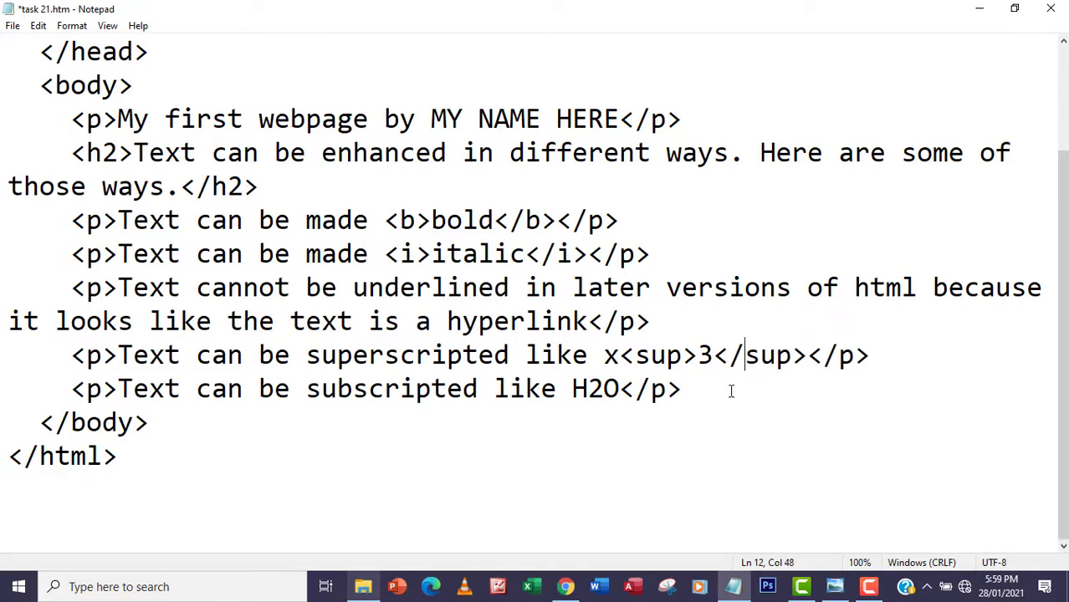
# - Wrap the 2O in H2O with <sub></sub> tags and save with Ctrl+S
pyautogui.click(644, 388)
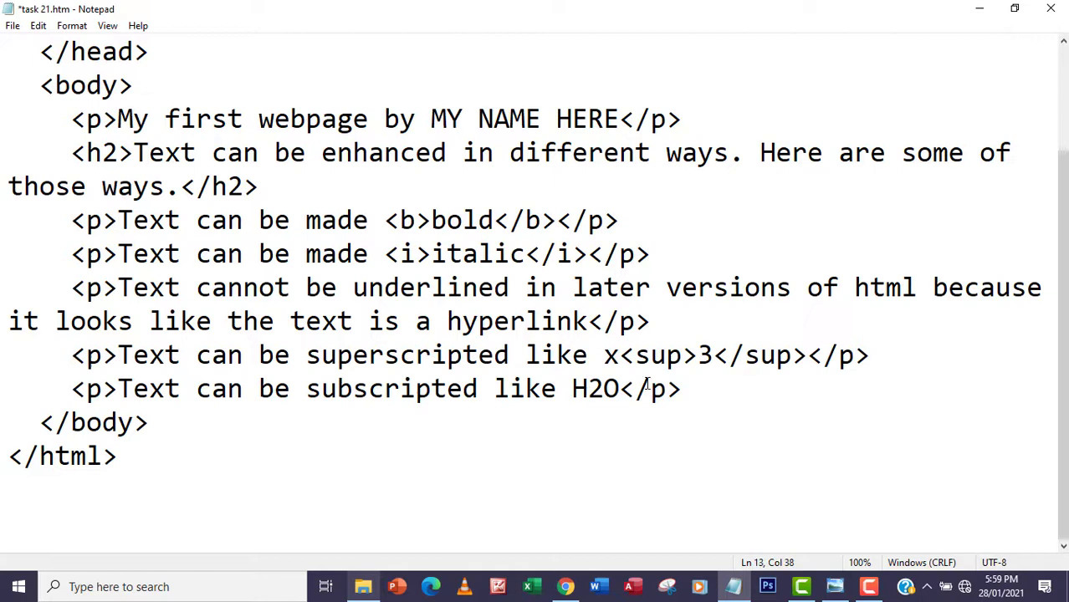
pyautogui.write('O')
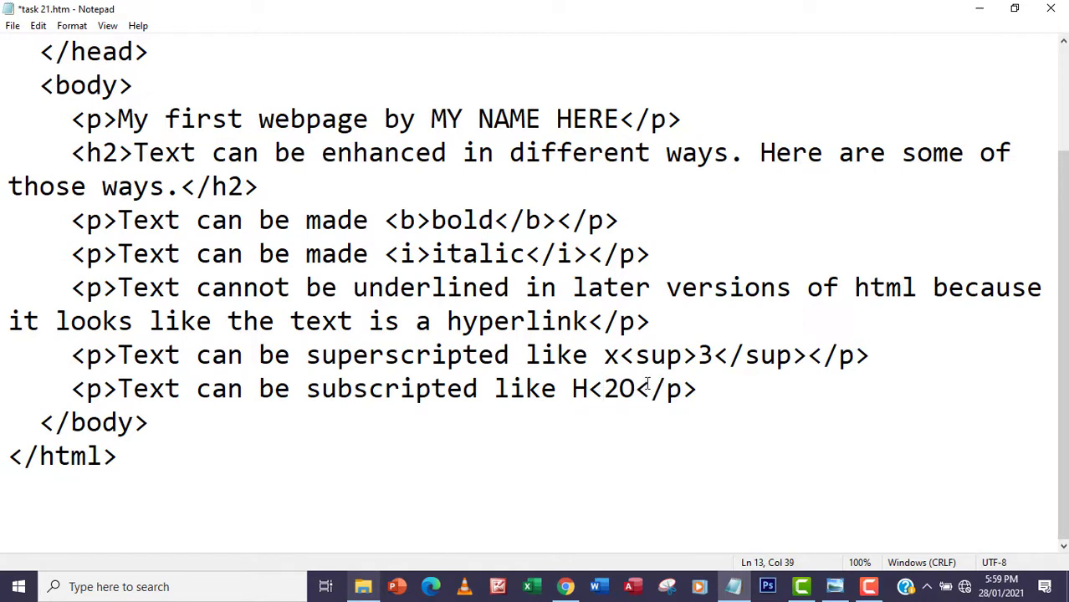
pyautogui.write('sb')
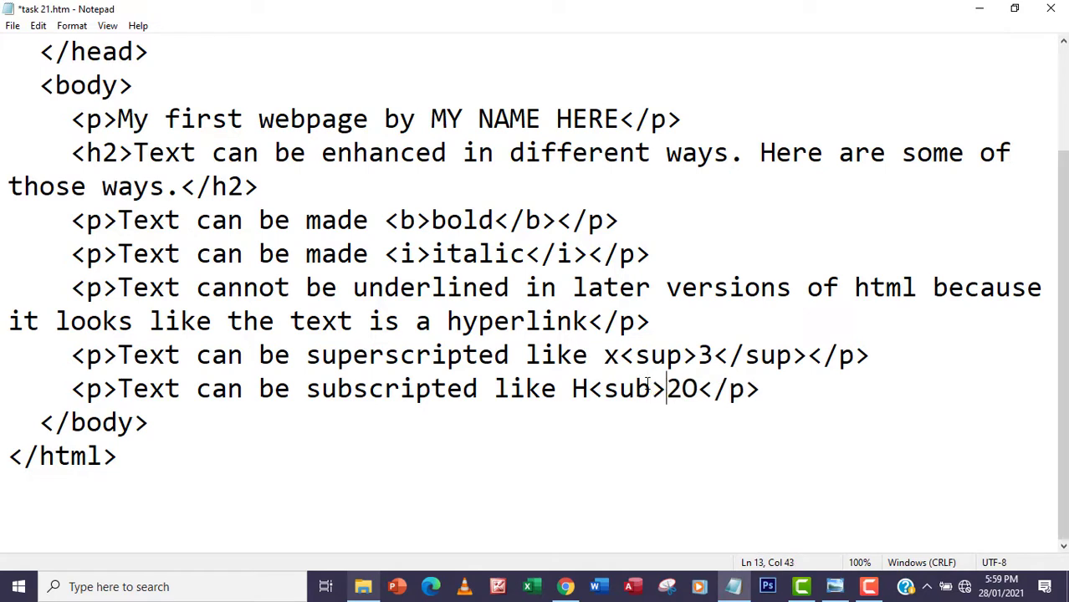
pyautogui.click(702, 388)
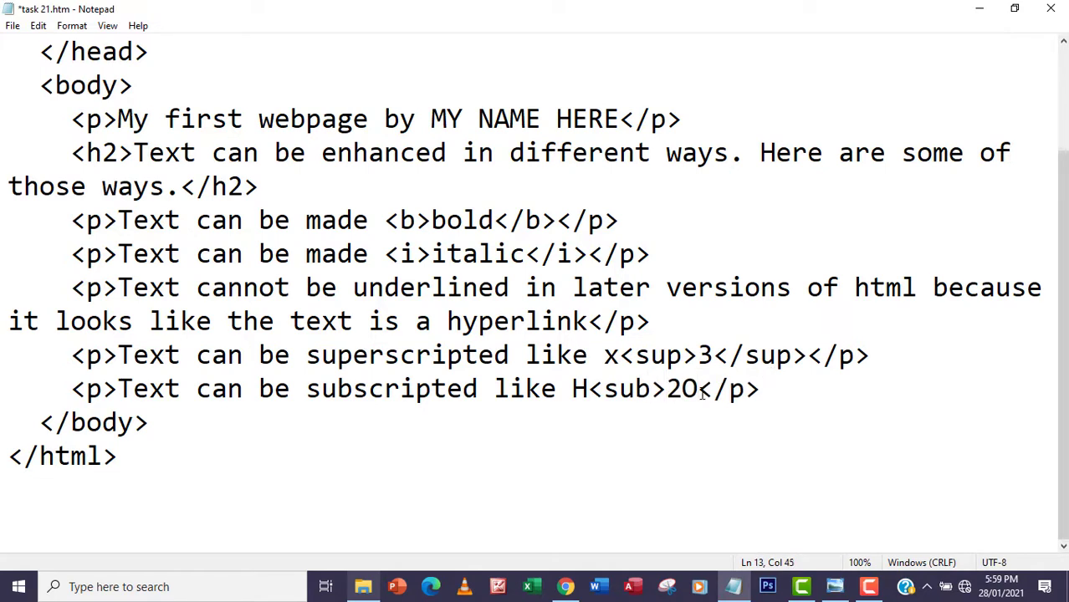
pyautogui.write('/sub></')
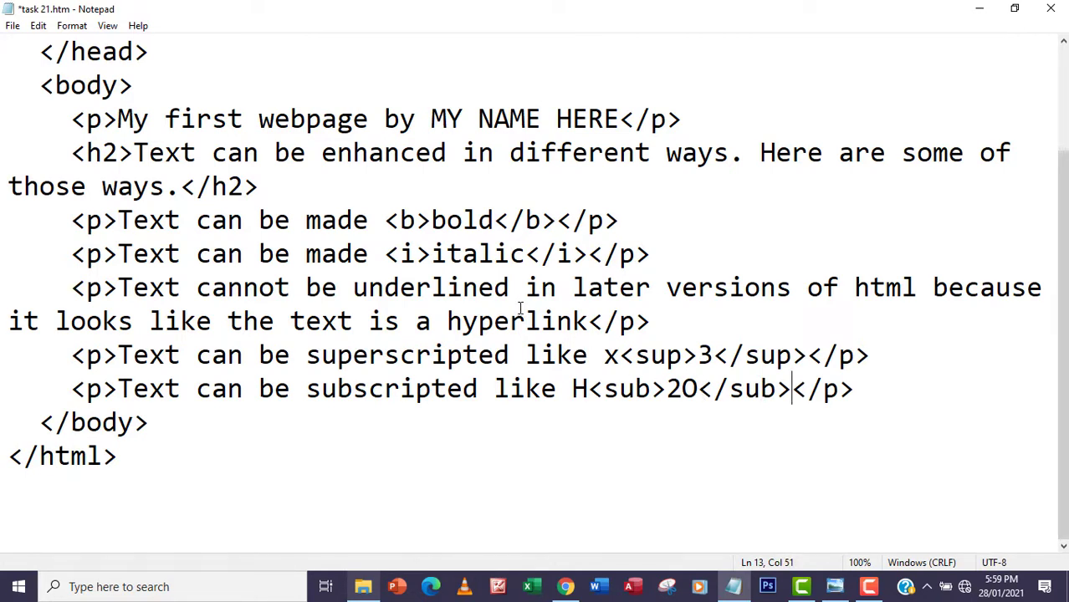
pyautogui.press('ctrl+s')
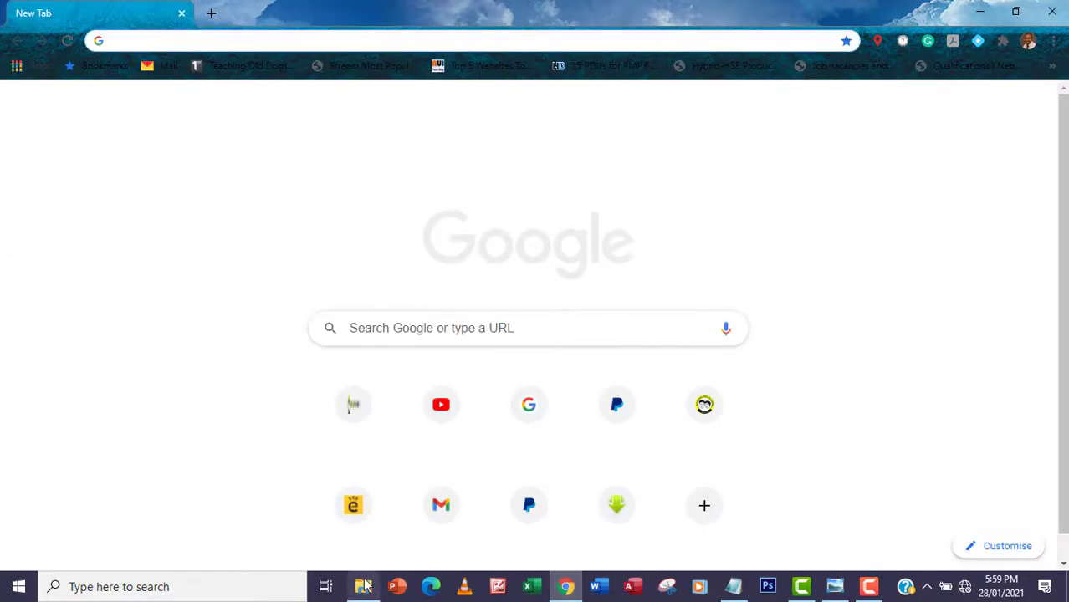
# - Browse to Desktop > Web design lesson > task 21b and open task 21.htm in Chrome
pyautogui.click(362, 586)
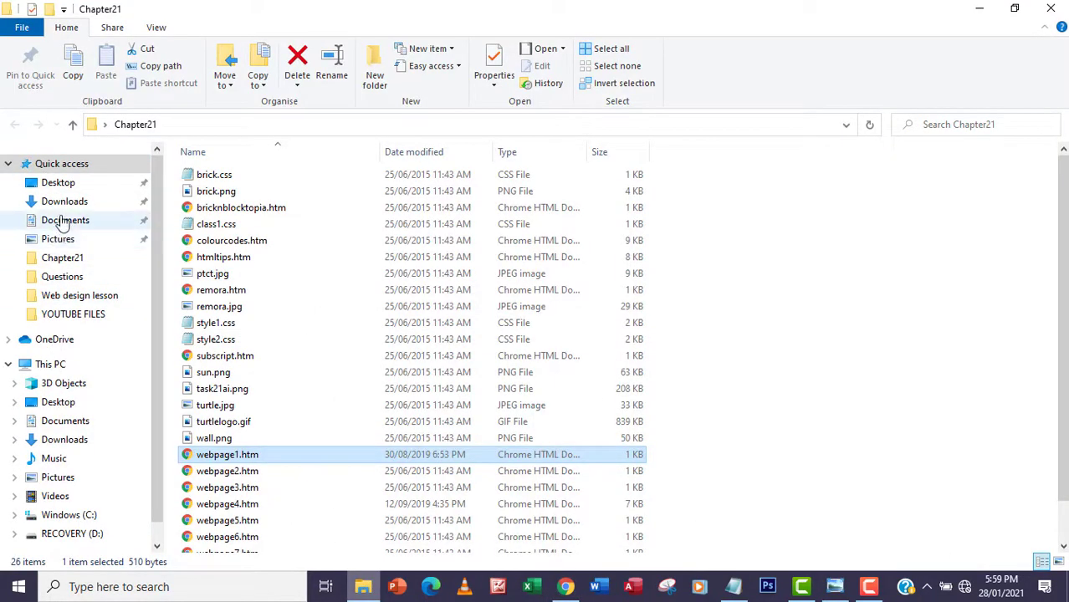
pyautogui.click(58, 182)
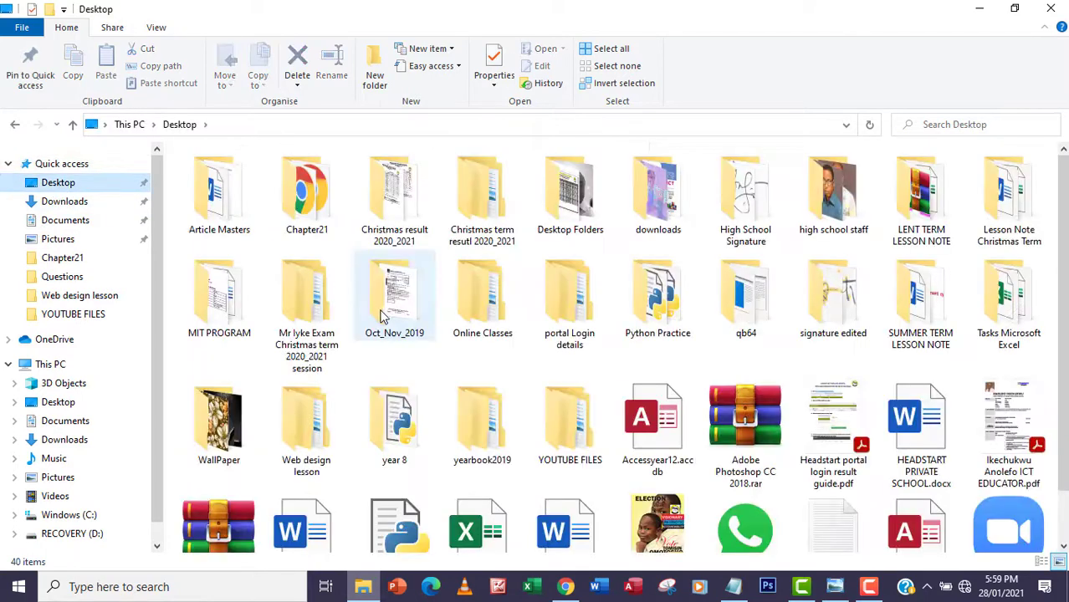
pyautogui.click(306, 418)
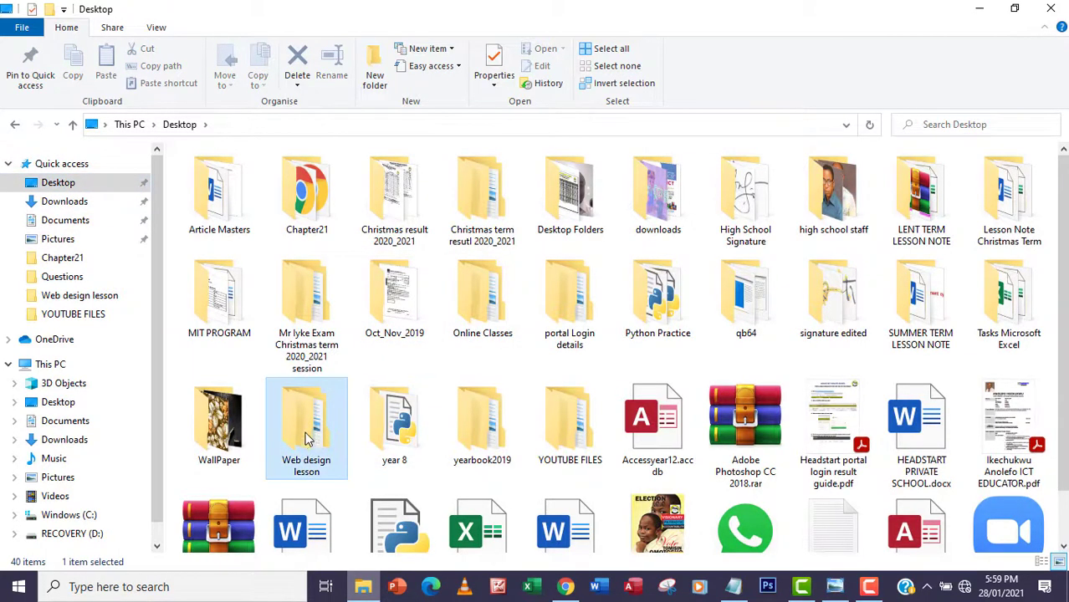
pyautogui.doubleClick(306, 426)
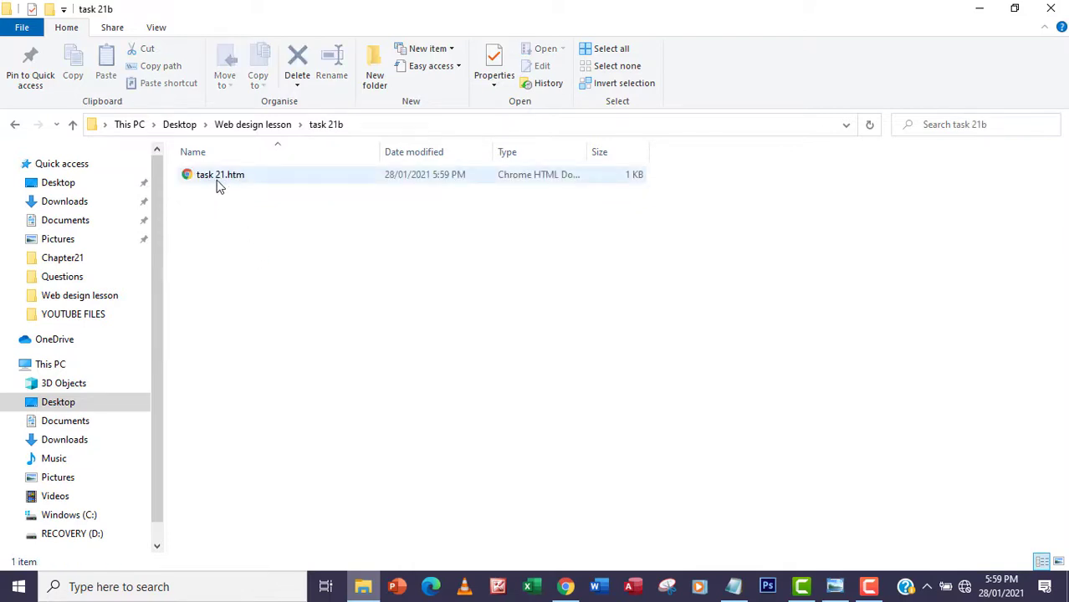
pyautogui.doubleClick(220, 174)
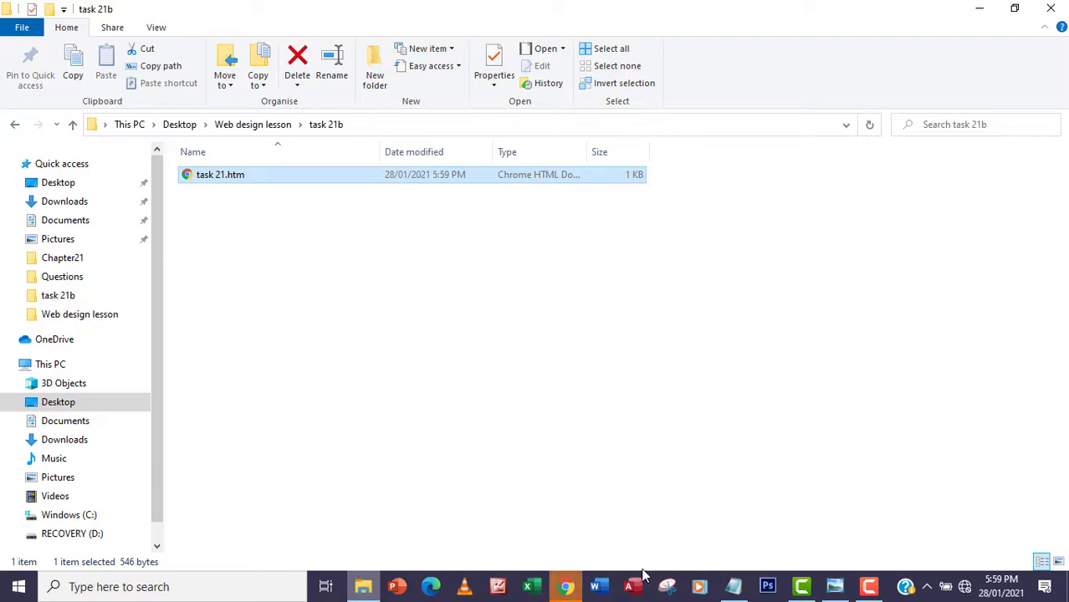
pyautogui.doubleClick(220, 174)
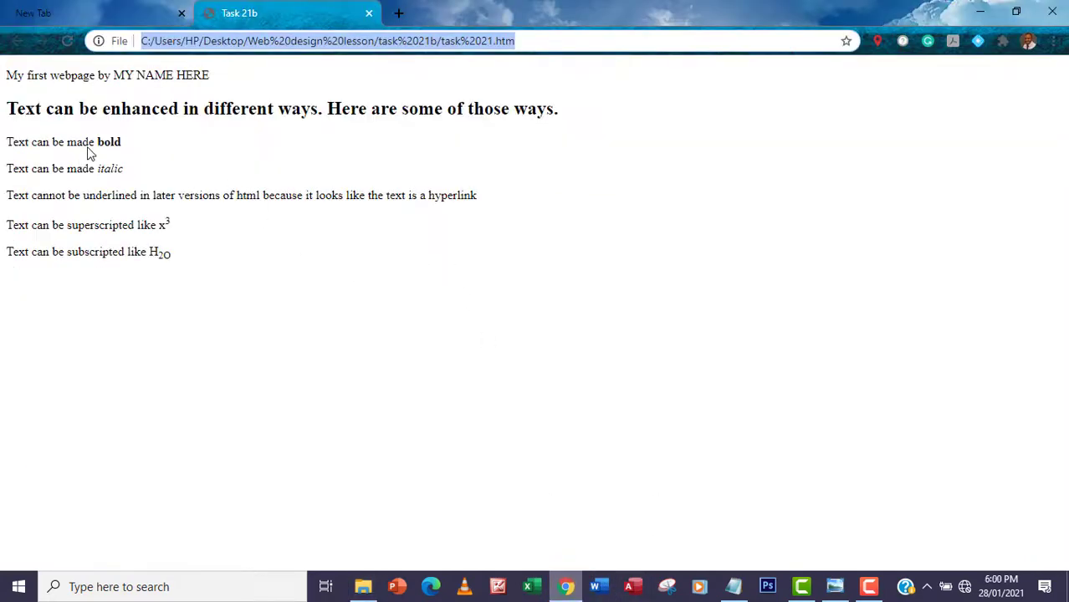
pyautogui.doubleClick(108, 142)
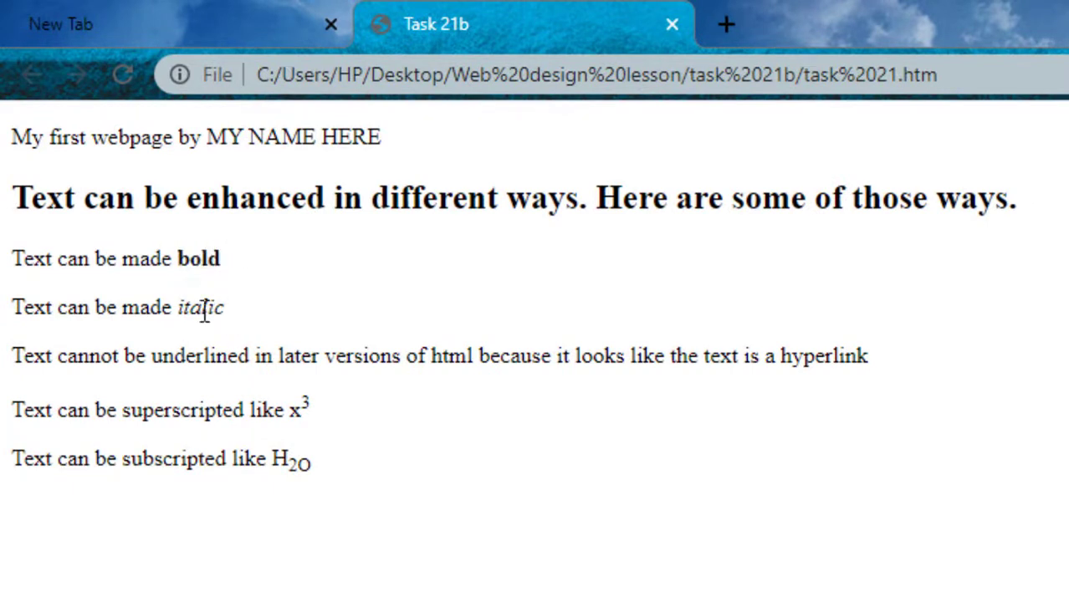
pyautogui.doubleClick(294, 410)
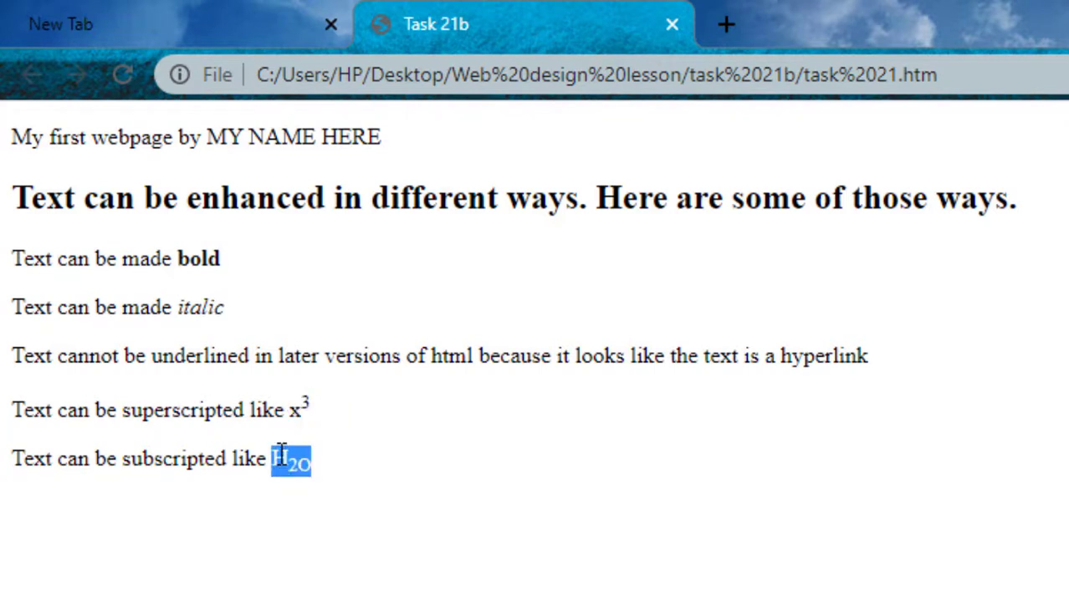
pyautogui.moveTo(301, 468)
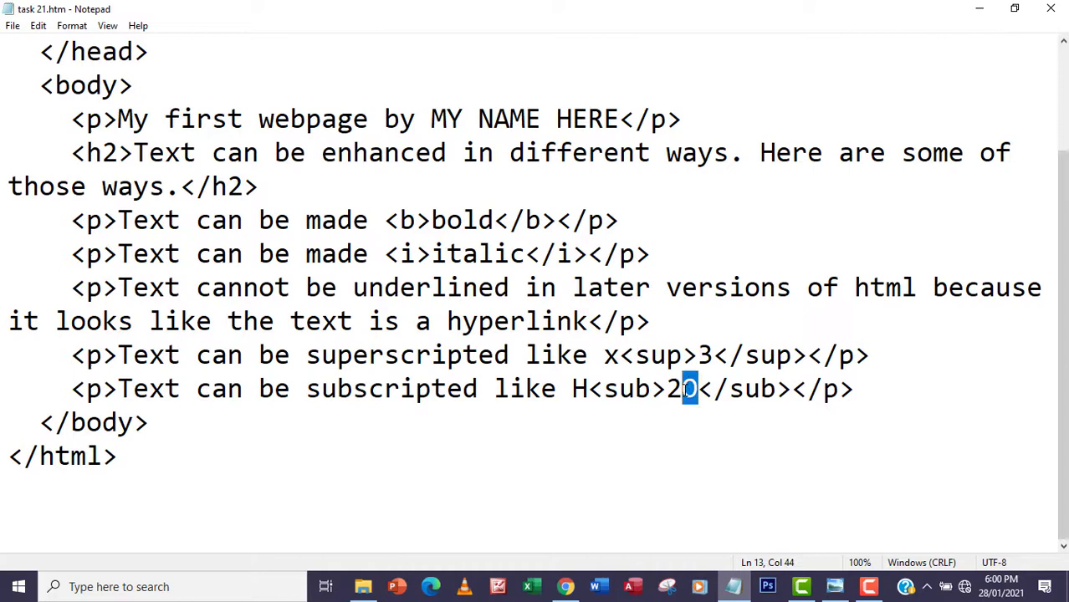
# - Move the O outside </sub> so only the 2 is subscripted, then save task 21.htm
pyautogui.press('Delete')
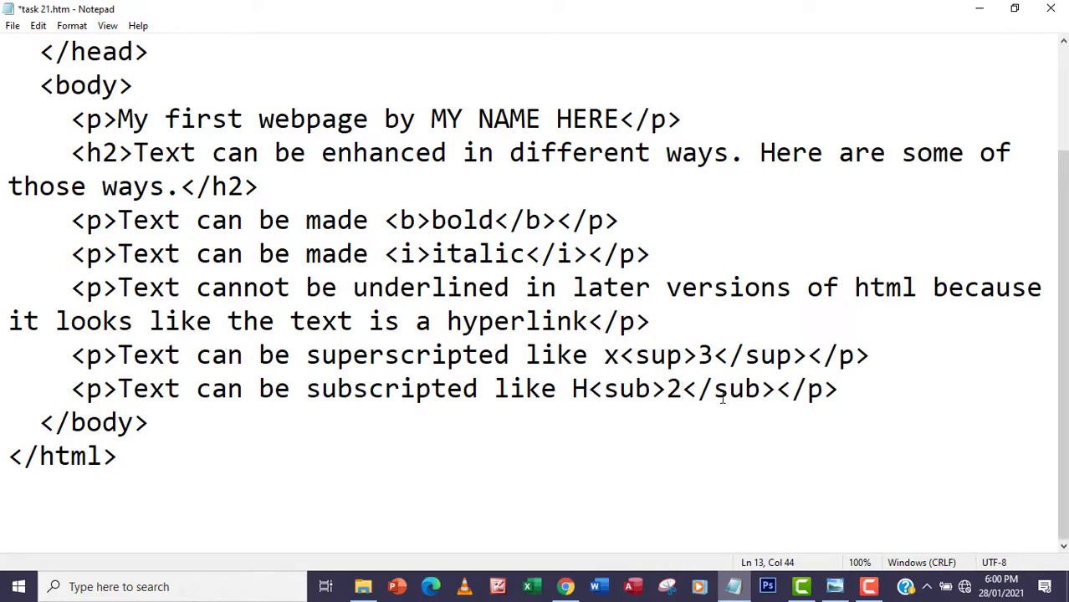
pyautogui.click(775, 389)
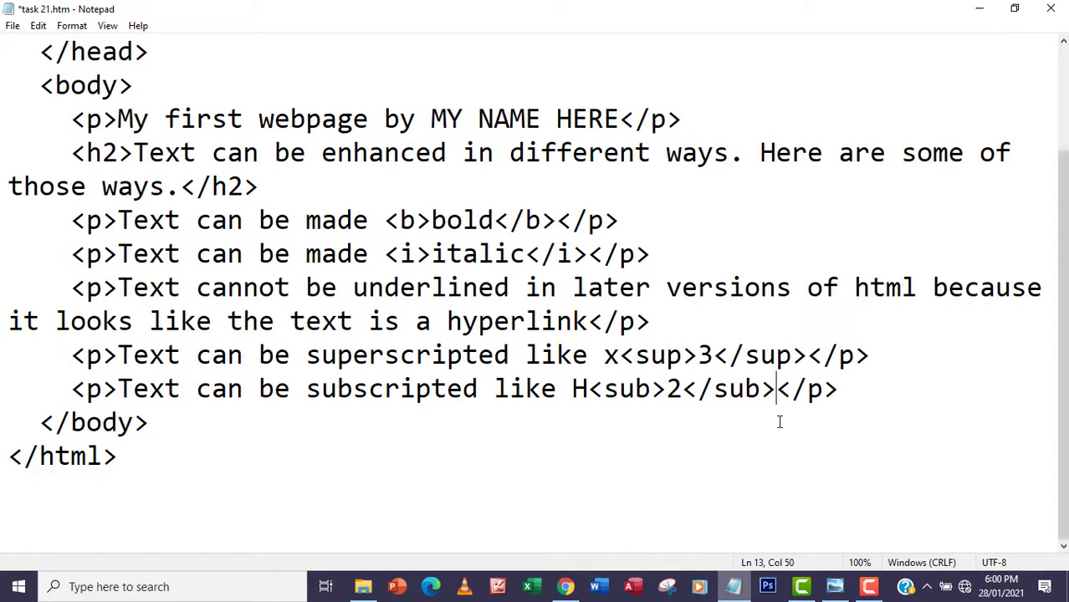
pyautogui.write('O')
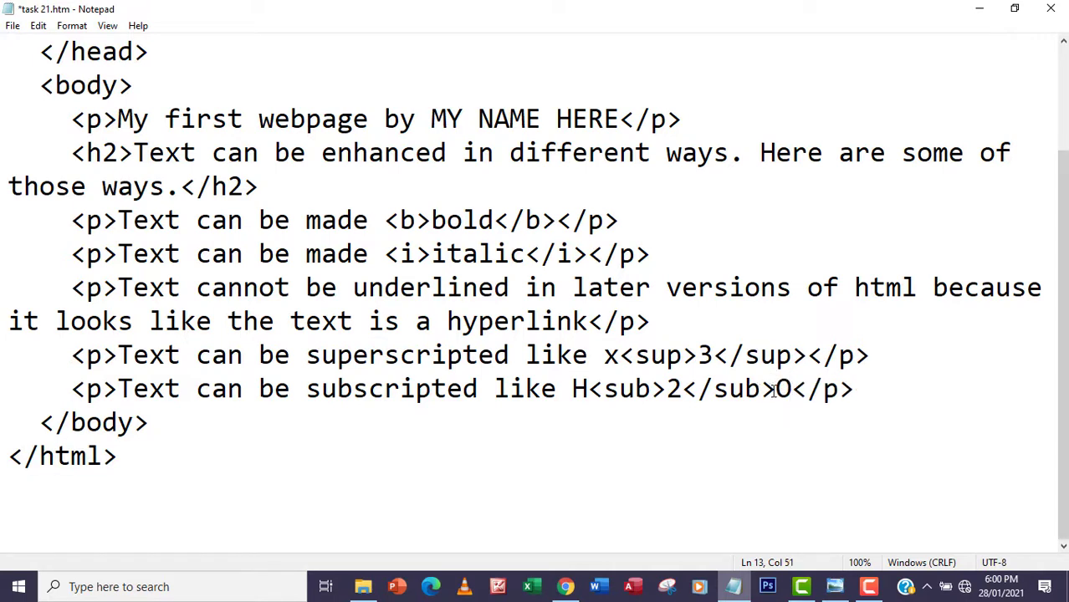
pyautogui.click(588, 389)
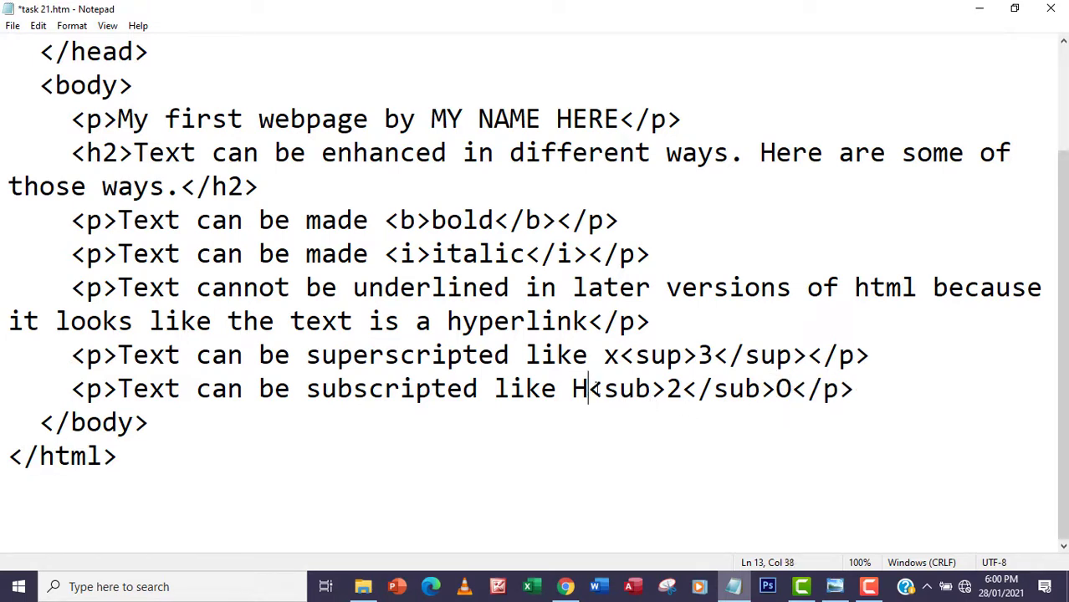
pyautogui.moveTo(590, 389); pyautogui.dragTo(761, 389)
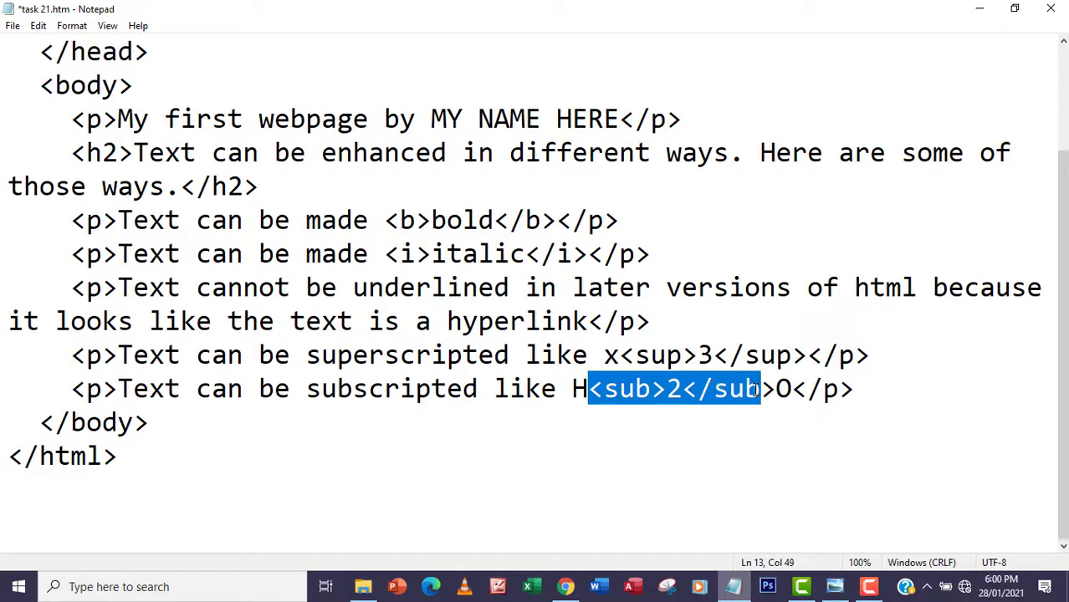
pyautogui.click(374, 321)
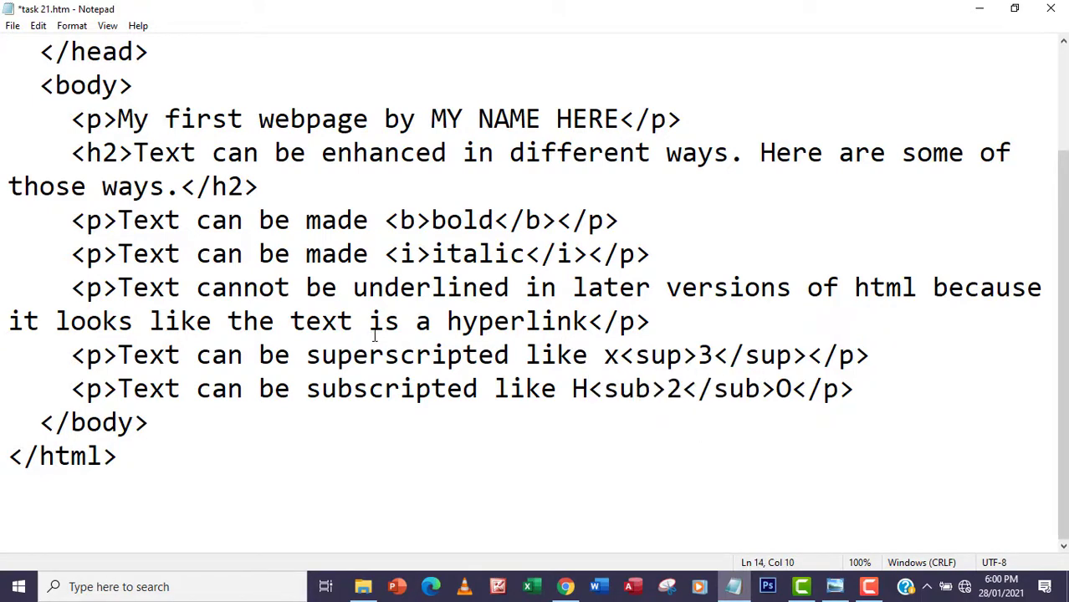
pyautogui.press('ctrl+s')
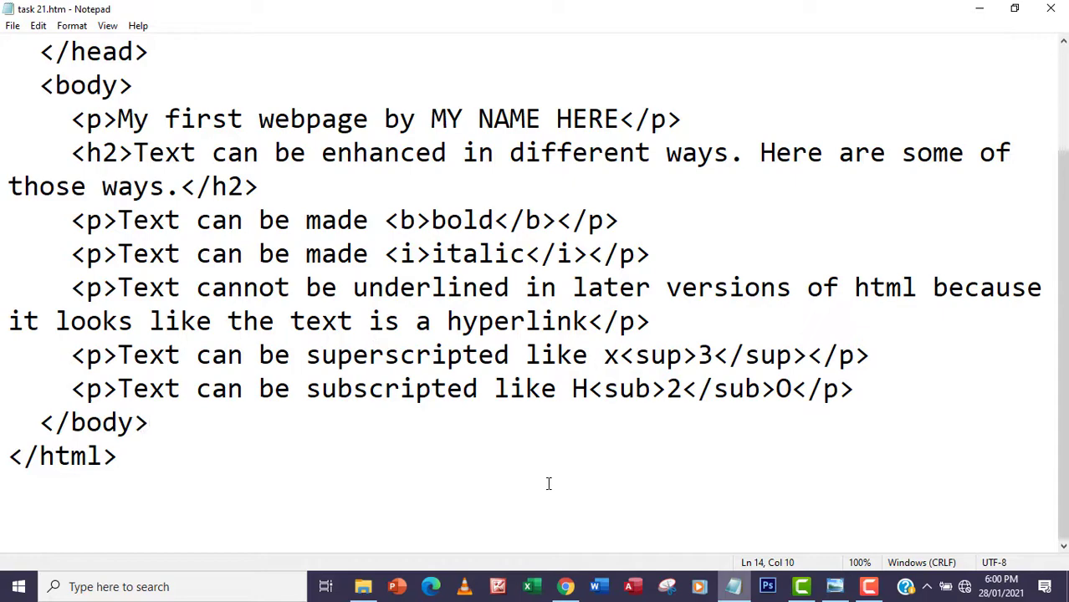